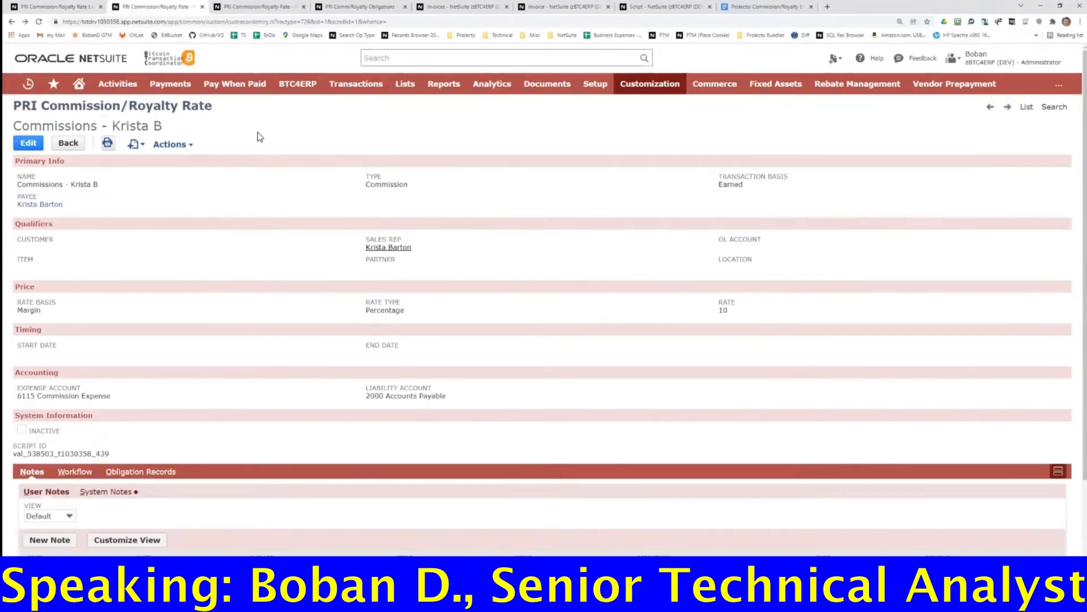
pyautogui.moveTo(316, 225)
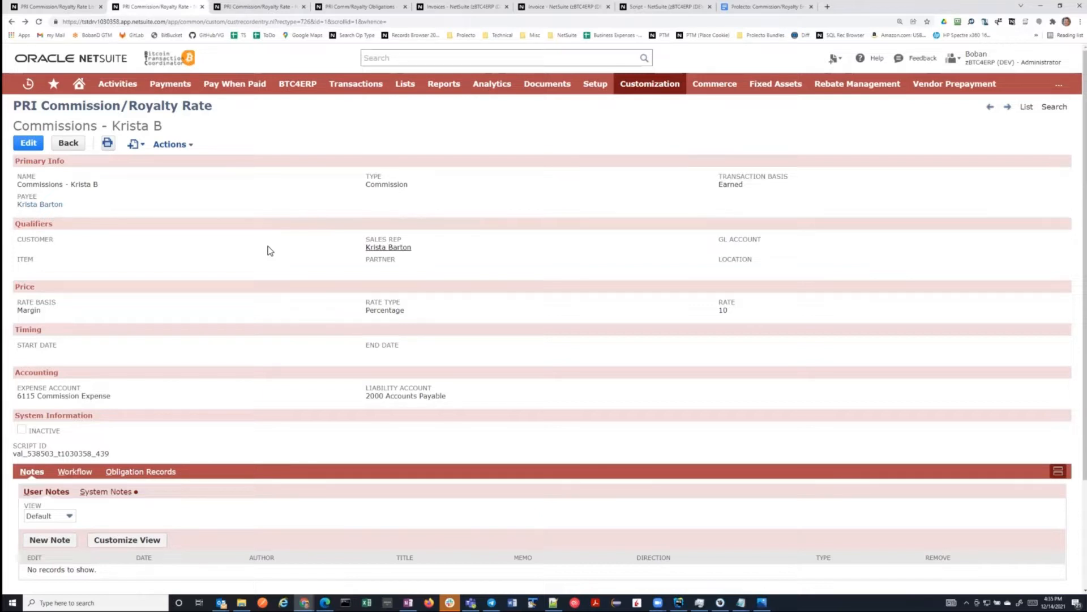
pyautogui.moveTo(158, 205)
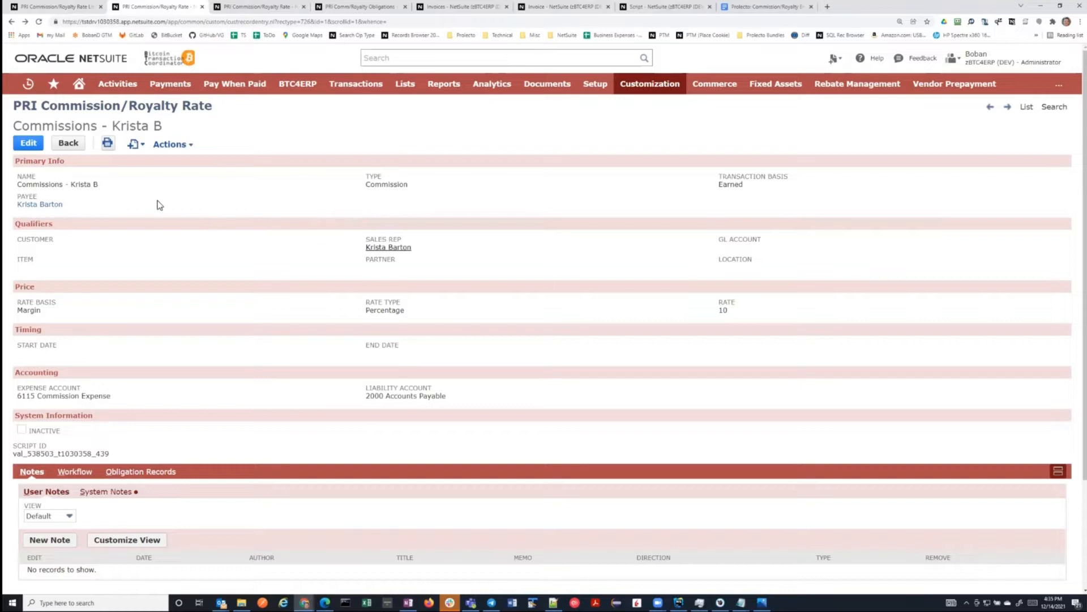
pyautogui.moveTo(183, 198)
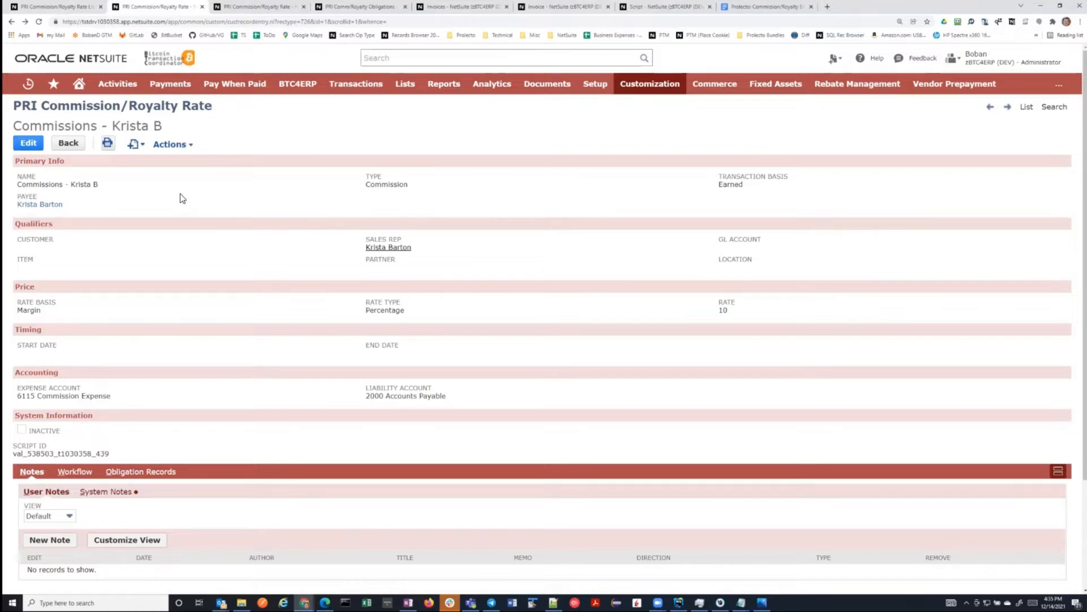
pyautogui.moveTo(225, 241)
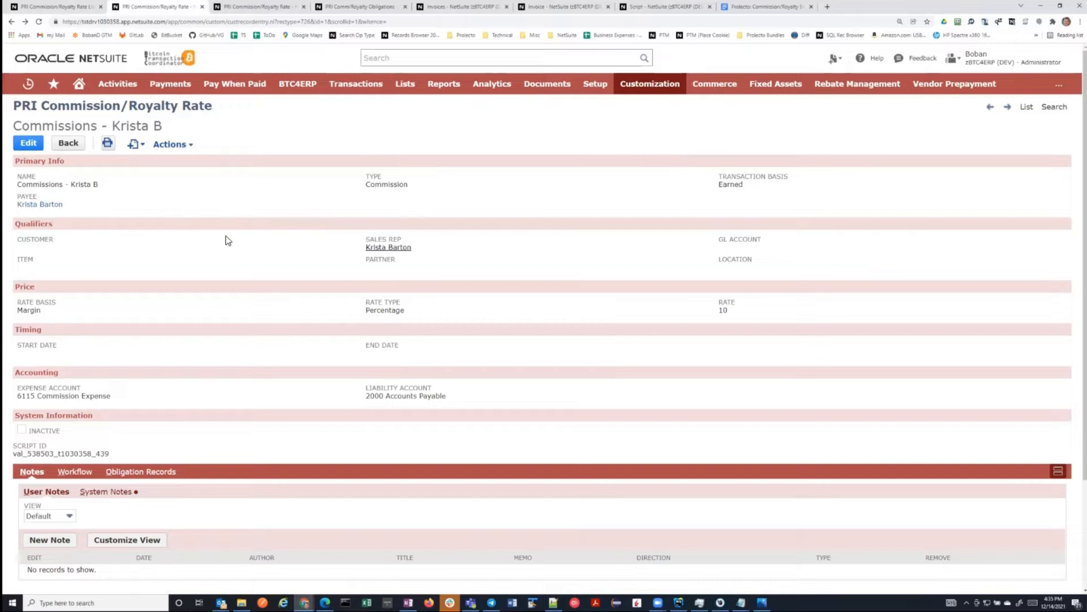
pyautogui.moveTo(282, 256)
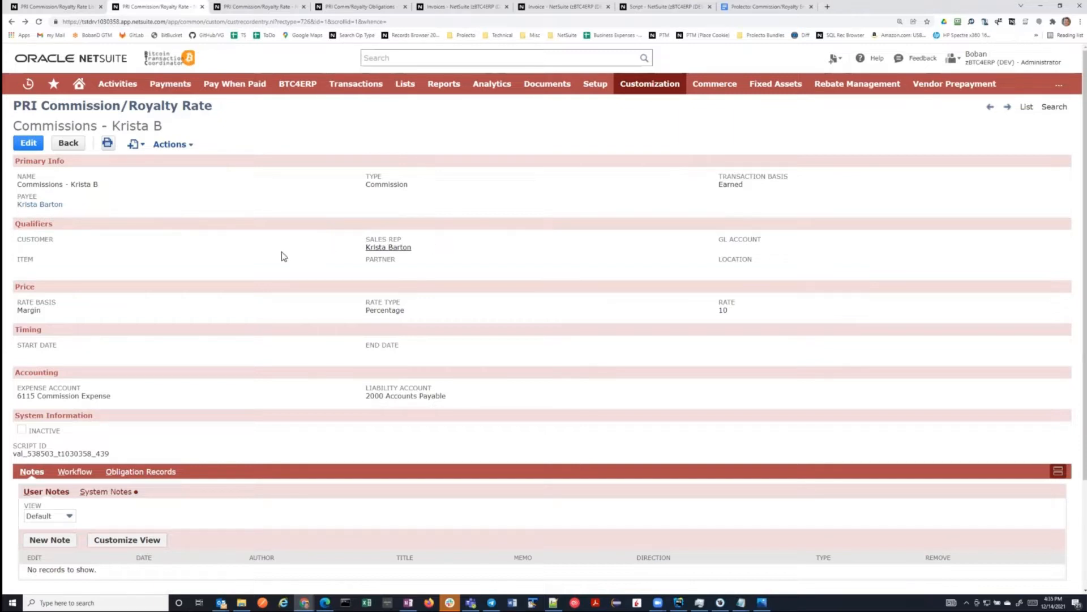
pyautogui.moveTo(253, 248)
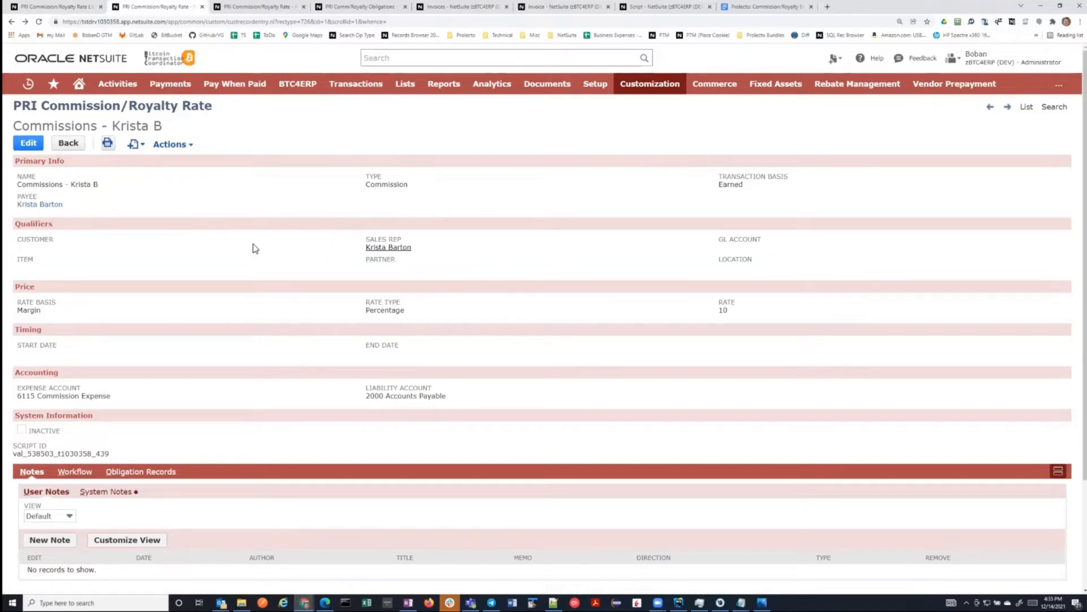
pyautogui.moveTo(538, 413)
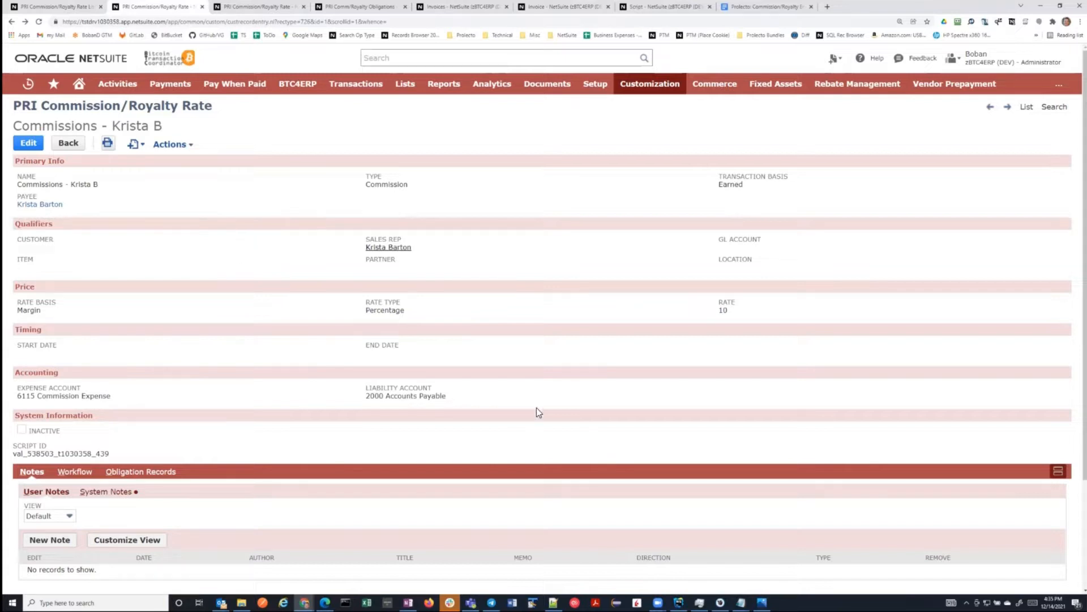
pyautogui.moveTo(289, 188)
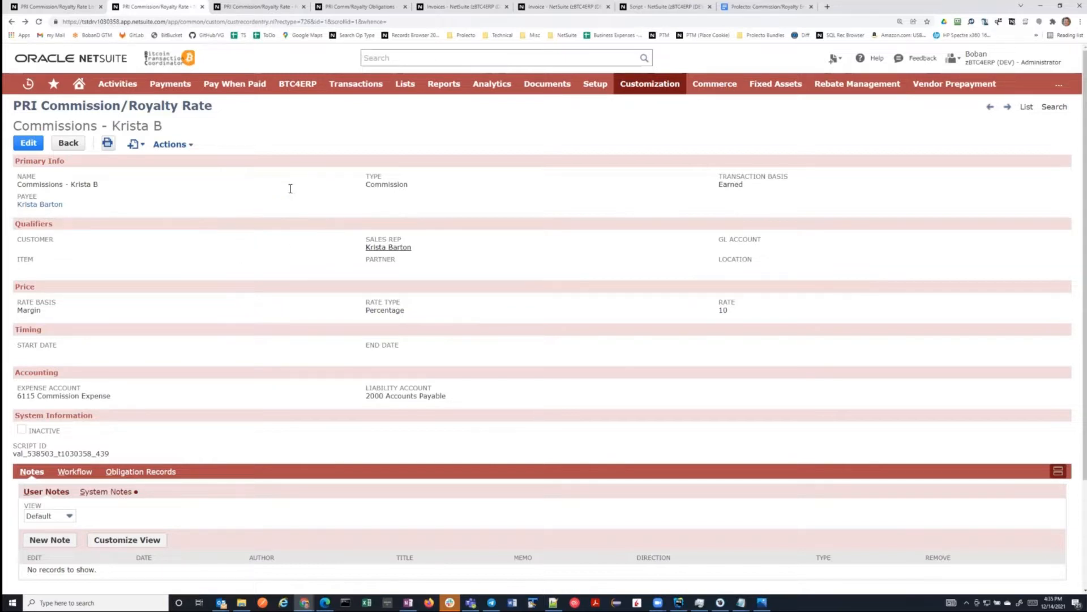
pyautogui.moveTo(488, 251)
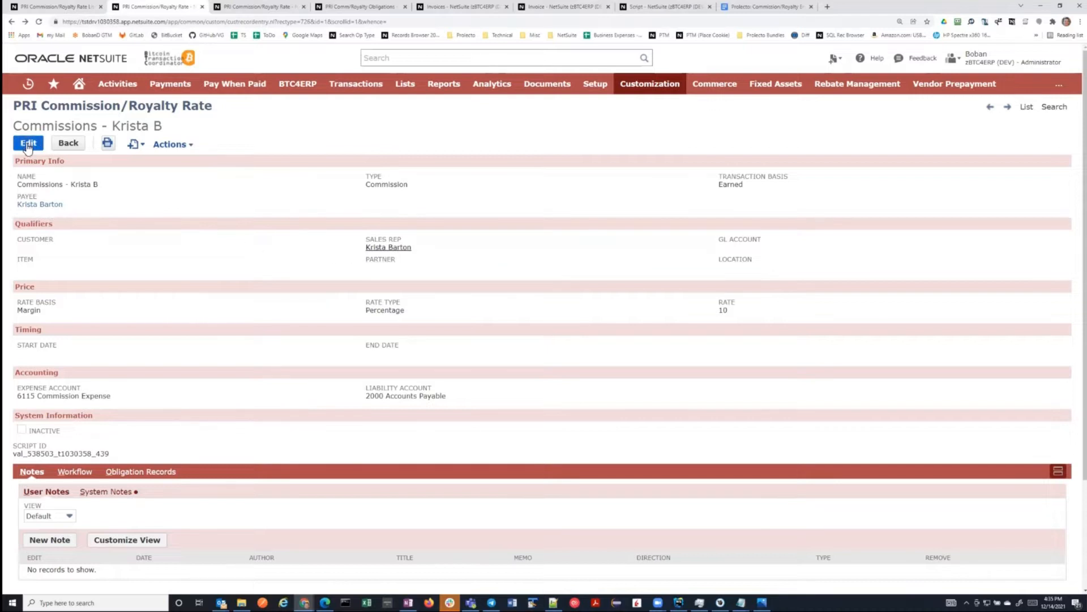
pyautogui.click(28, 143)
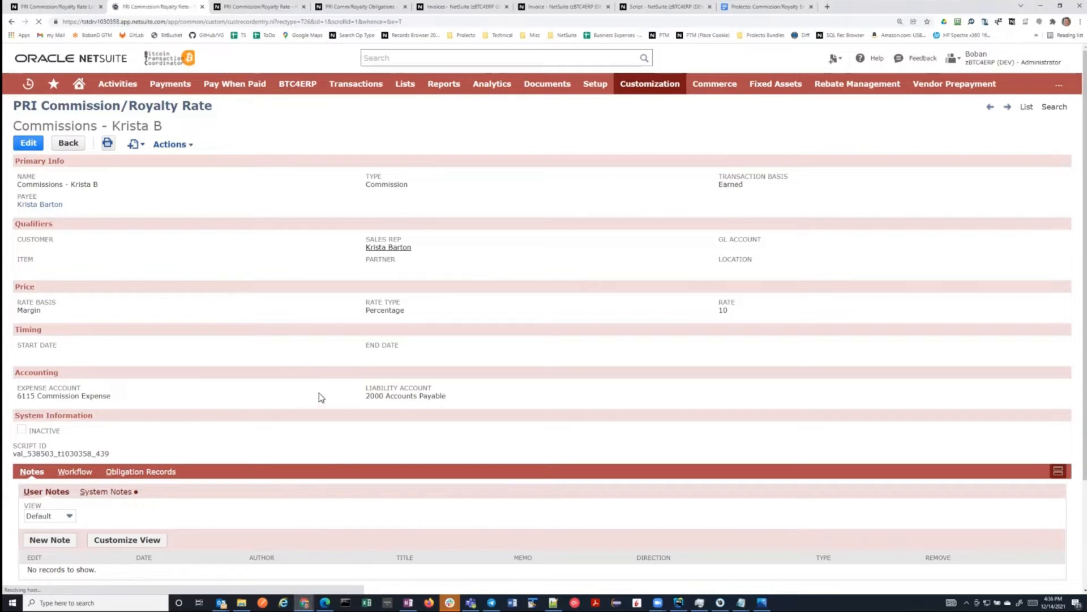
pyautogui.click(27, 143)
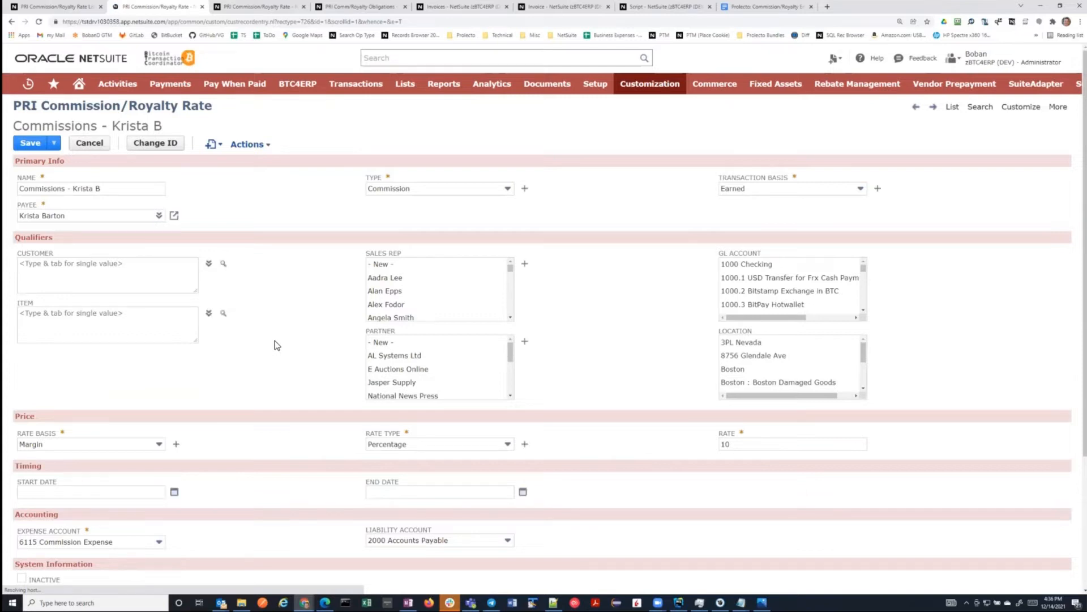
pyautogui.click(91, 188)
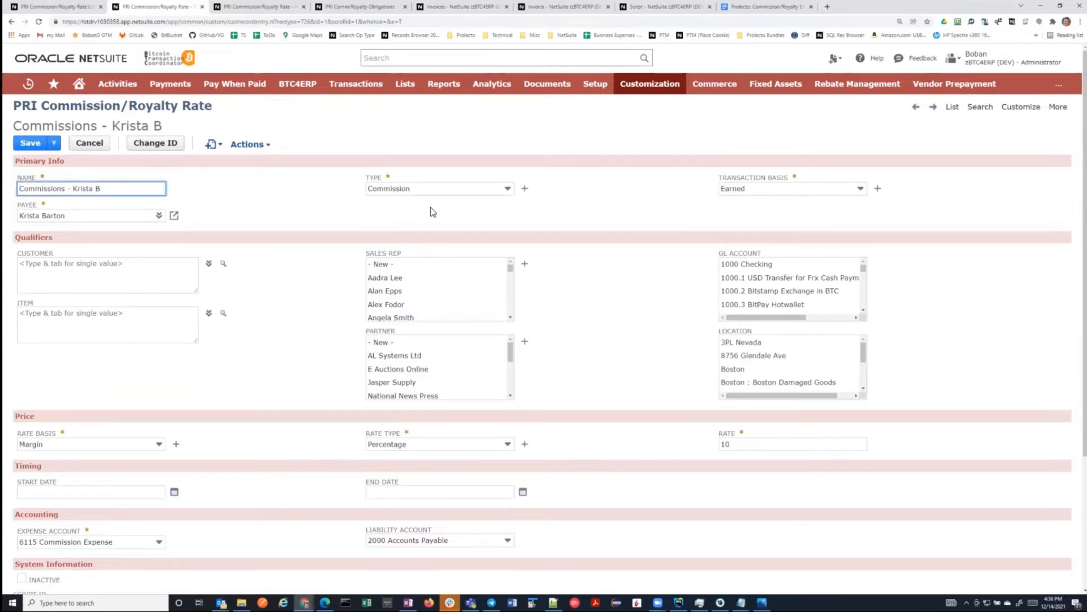
pyautogui.moveTo(136, 227)
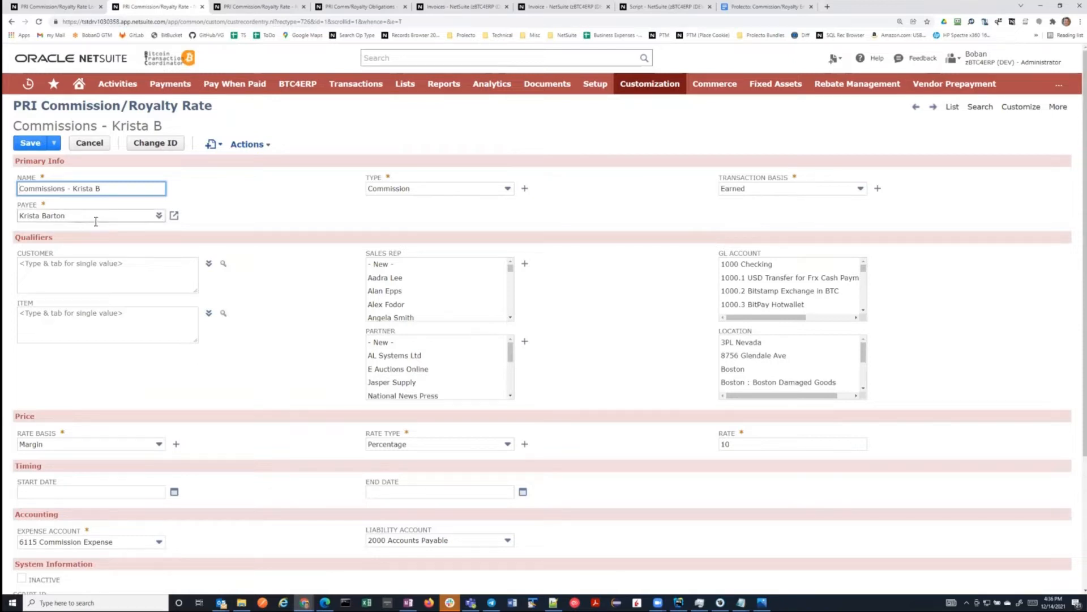
pyautogui.moveTo(751, 207)
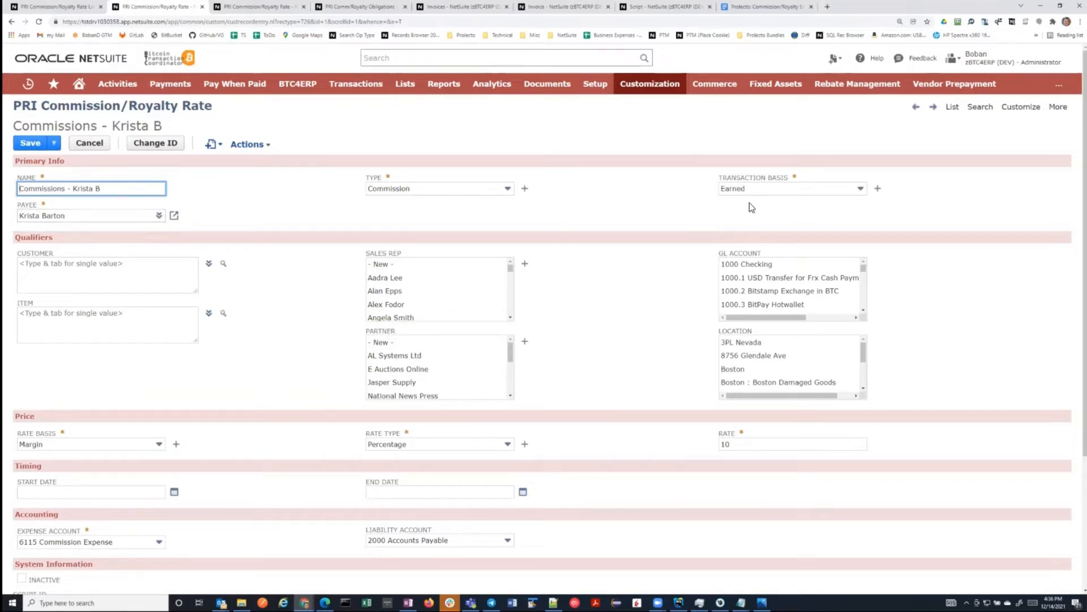
pyautogui.moveTo(667, 201)
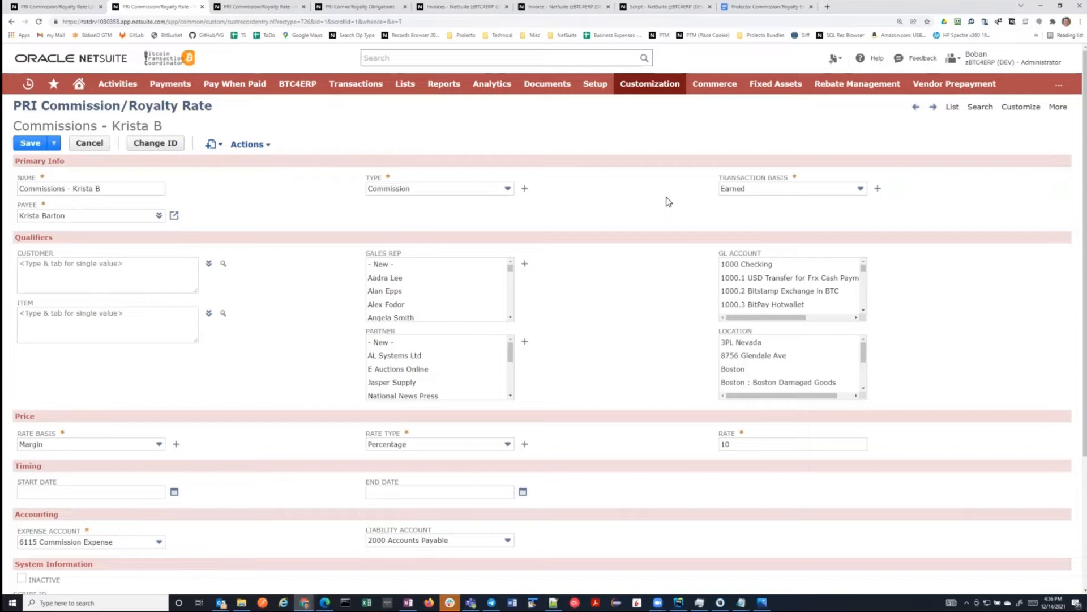
pyautogui.moveTo(255, 315)
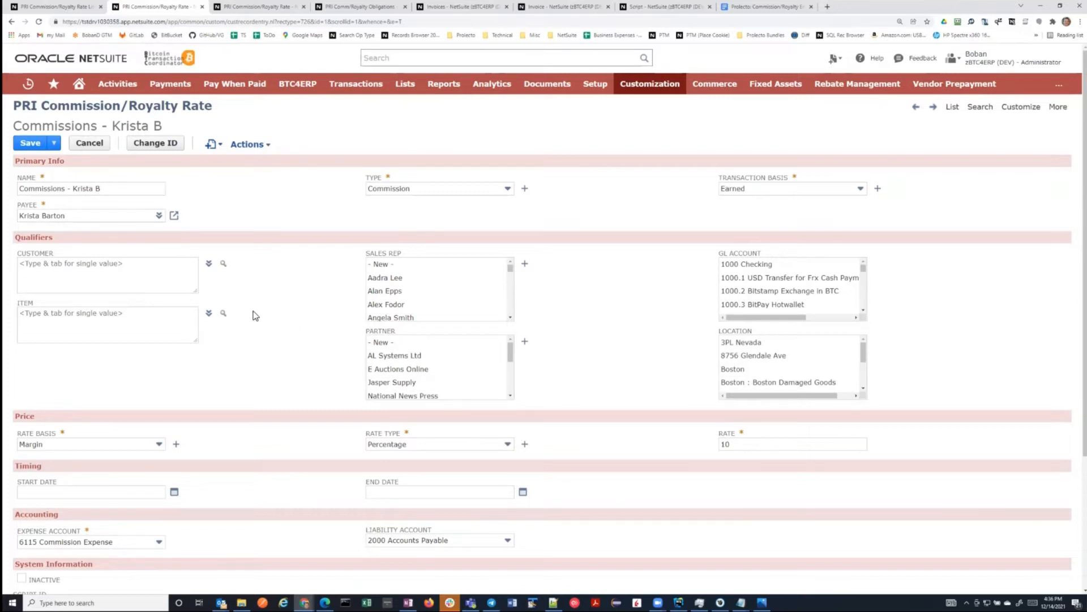
pyautogui.moveTo(351, 277)
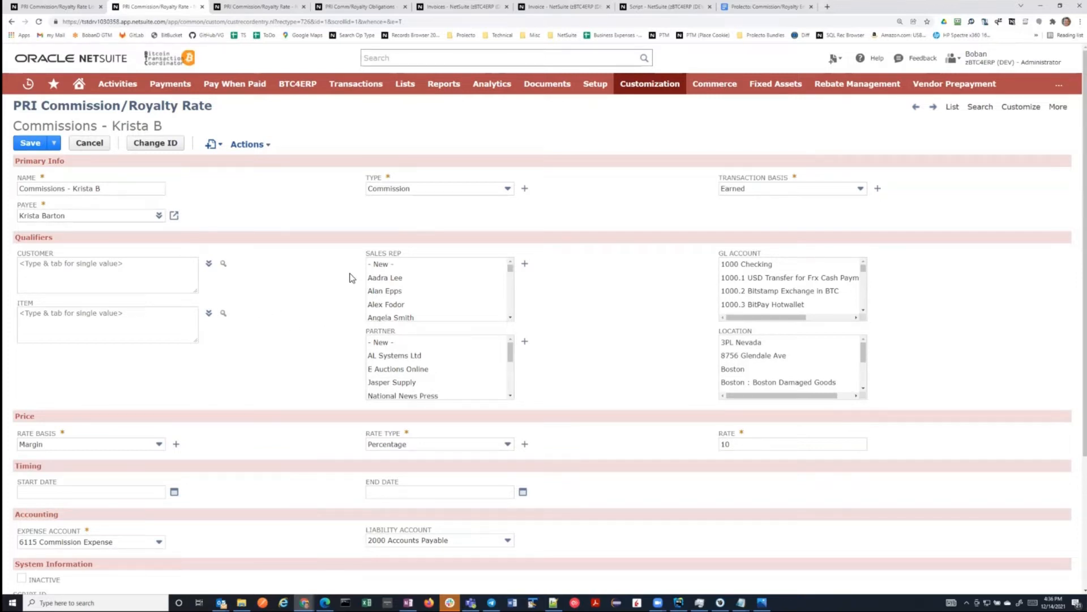
pyautogui.moveTo(349, 337)
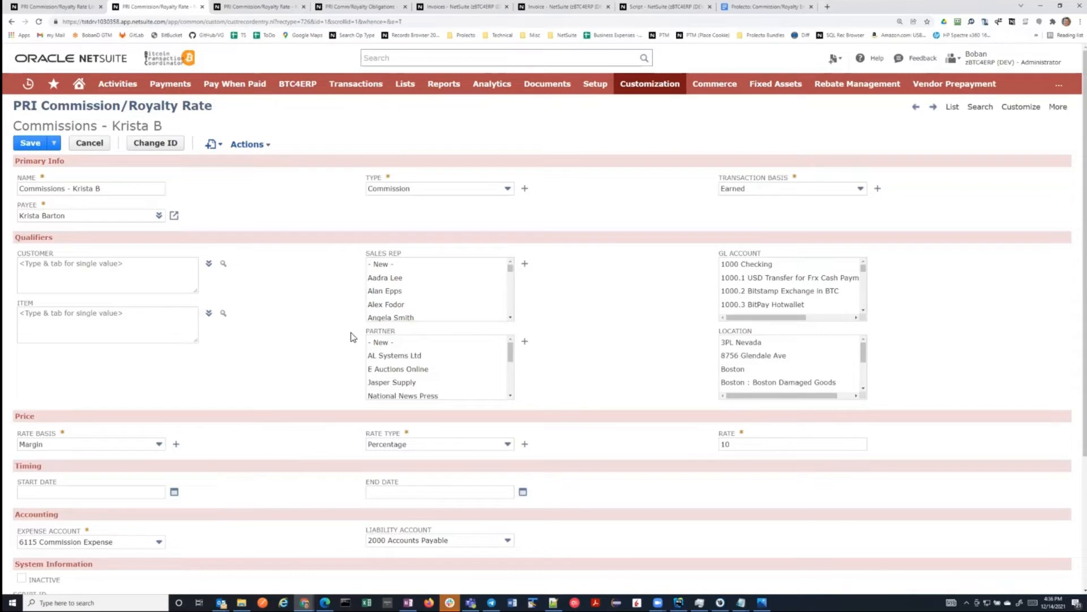
pyautogui.moveTo(341, 325)
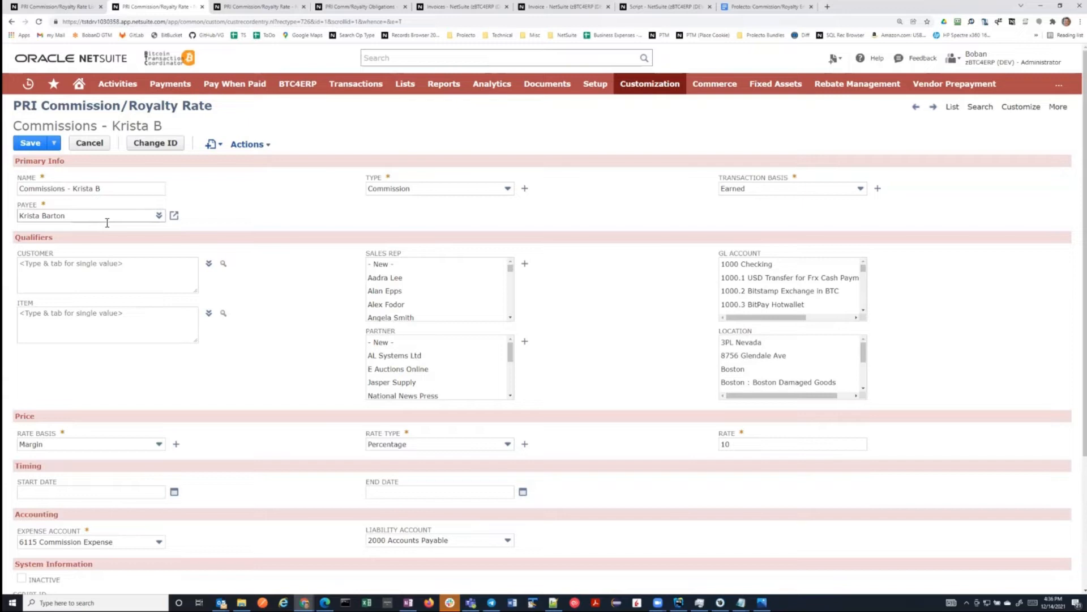
pyautogui.moveTo(224, 382)
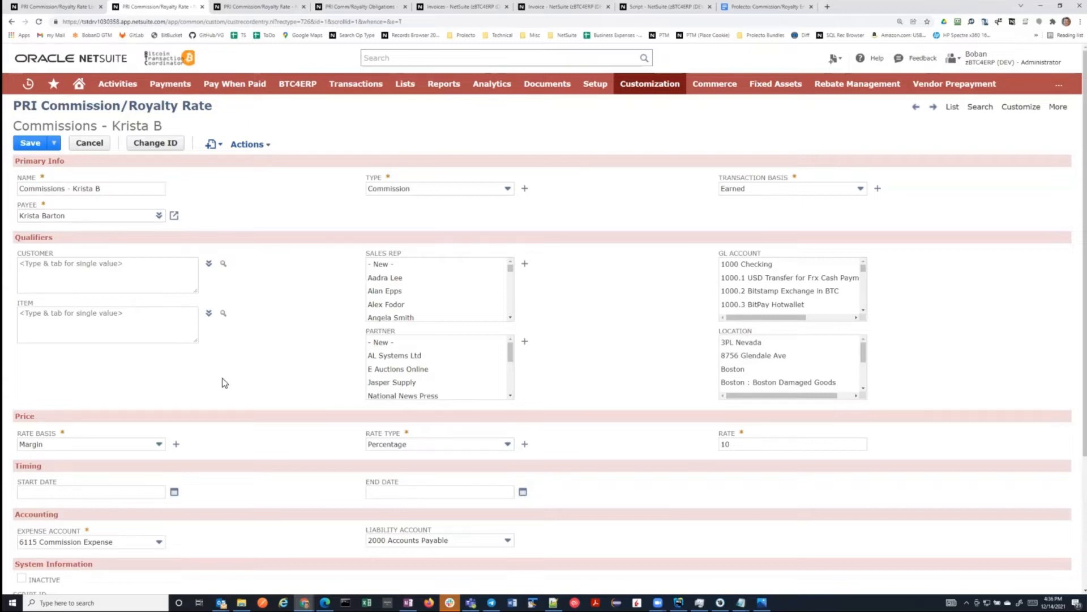
pyautogui.moveTo(721, 385)
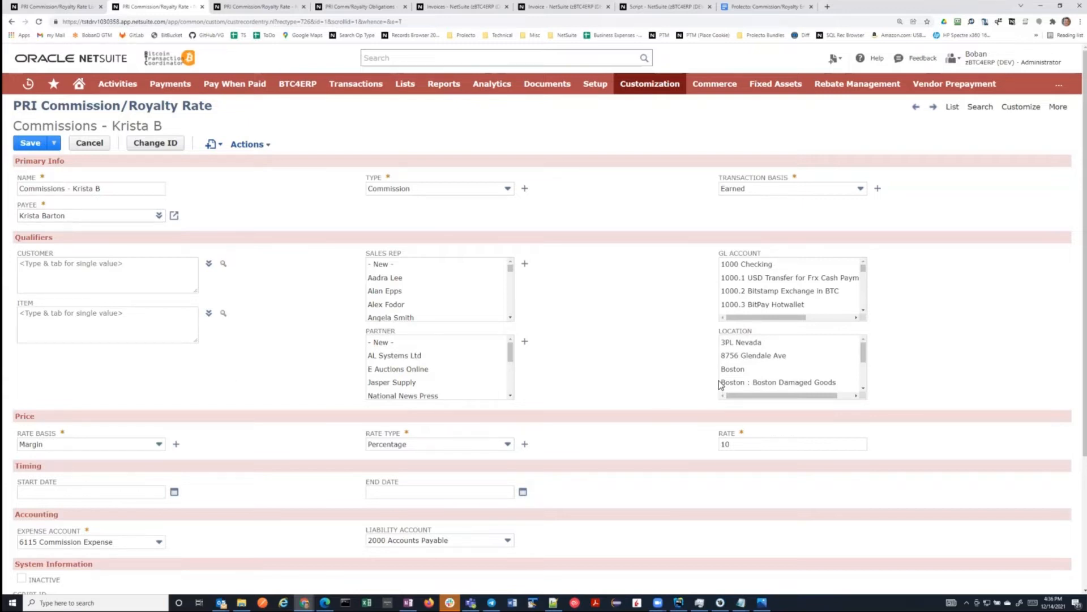
pyautogui.moveTo(301, 347)
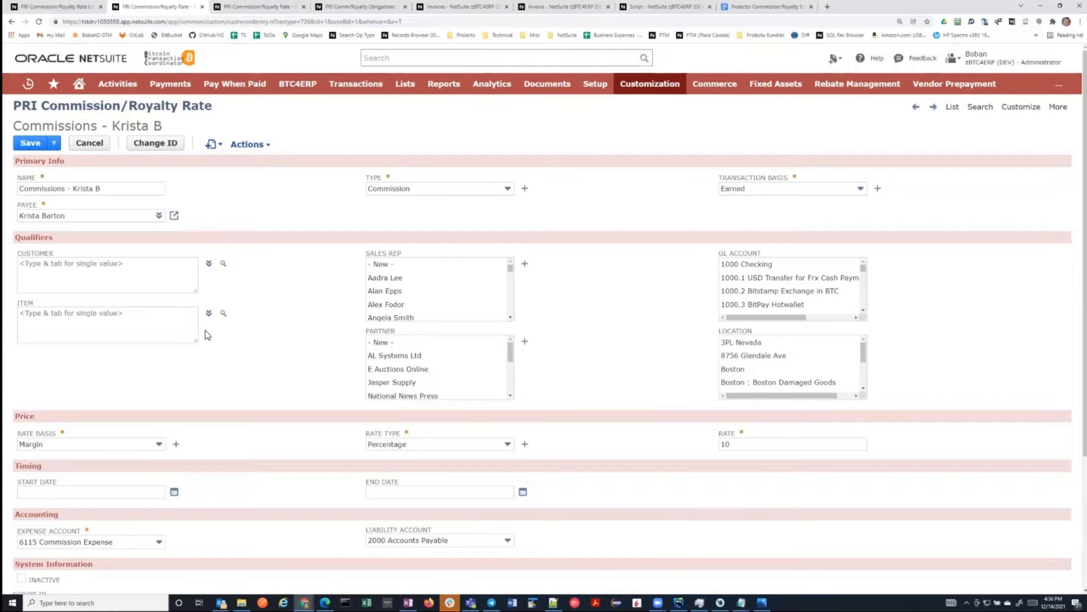
pyautogui.moveTo(350, 290)
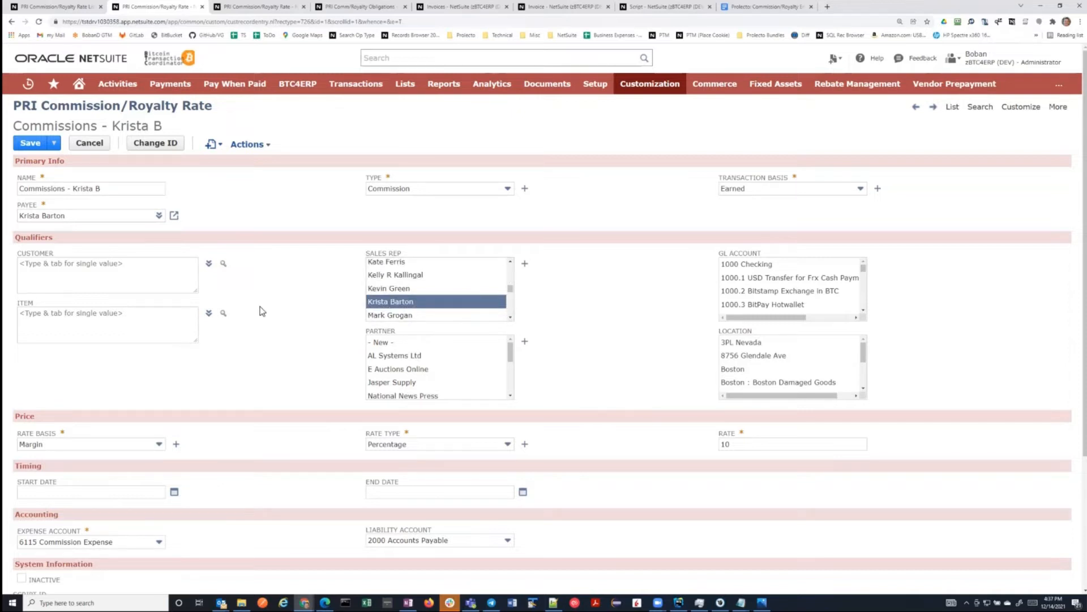
pyautogui.moveTo(289, 310)
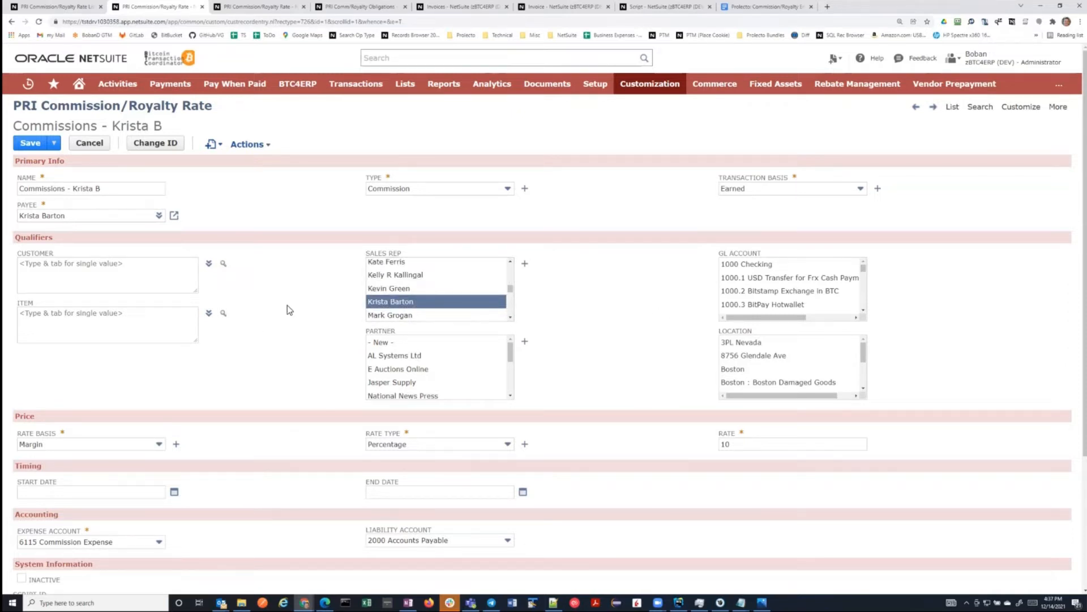
pyautogui.moveTo(627, 390)
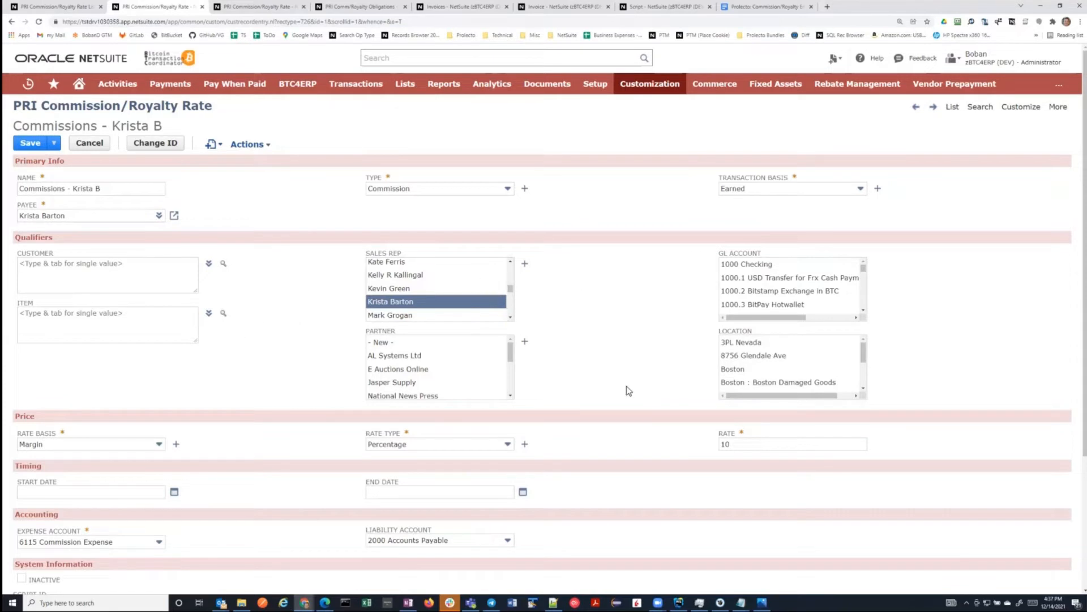
pyautogui.moveTo(294, 333)
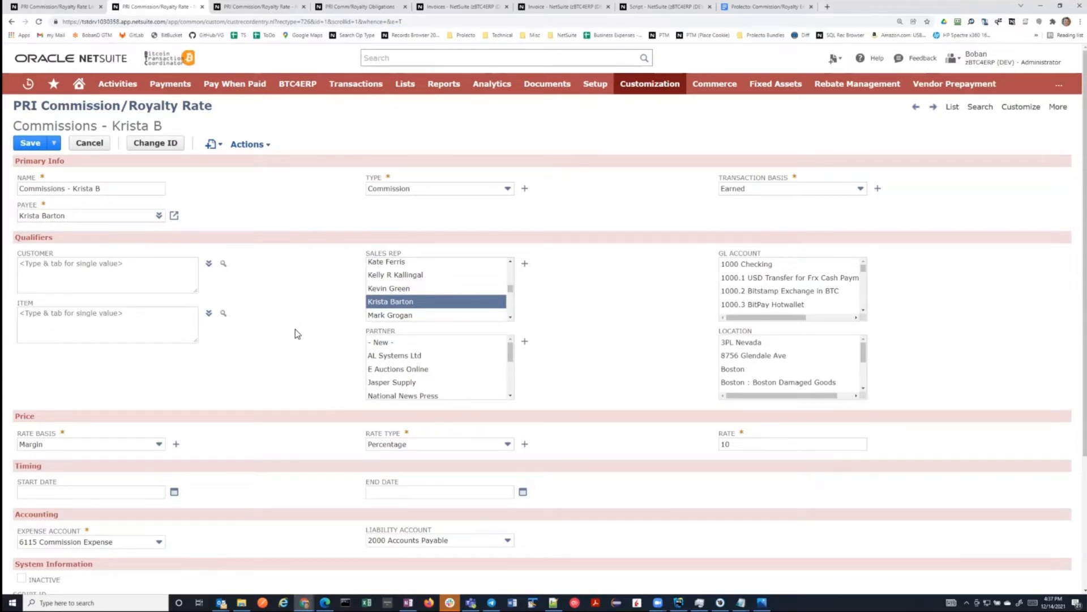
pyautogui.moveTo(275, 336)
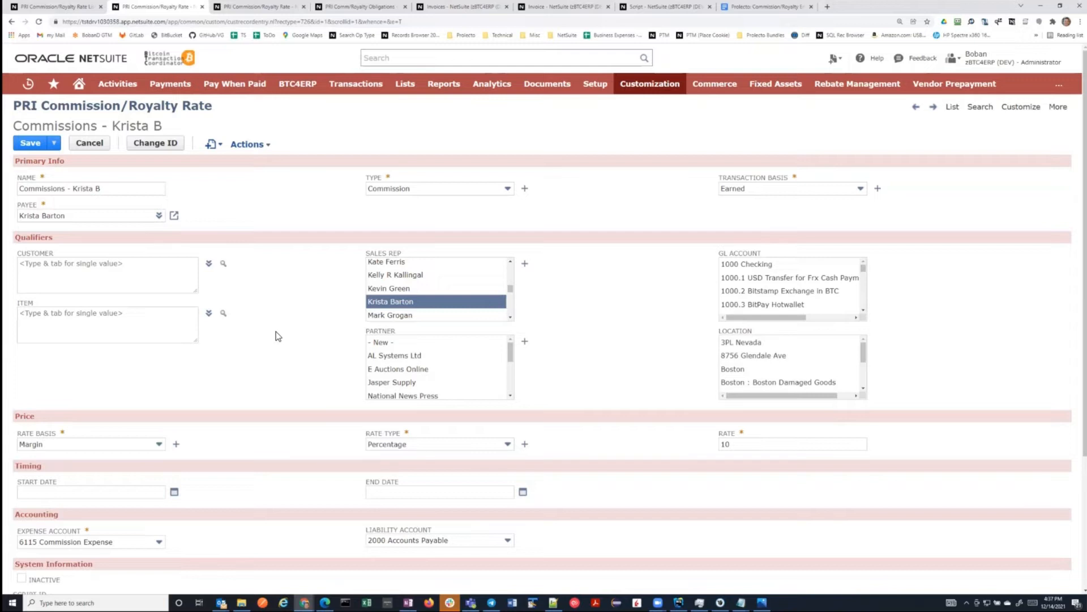
pyautogui.moveTo(594, 338)
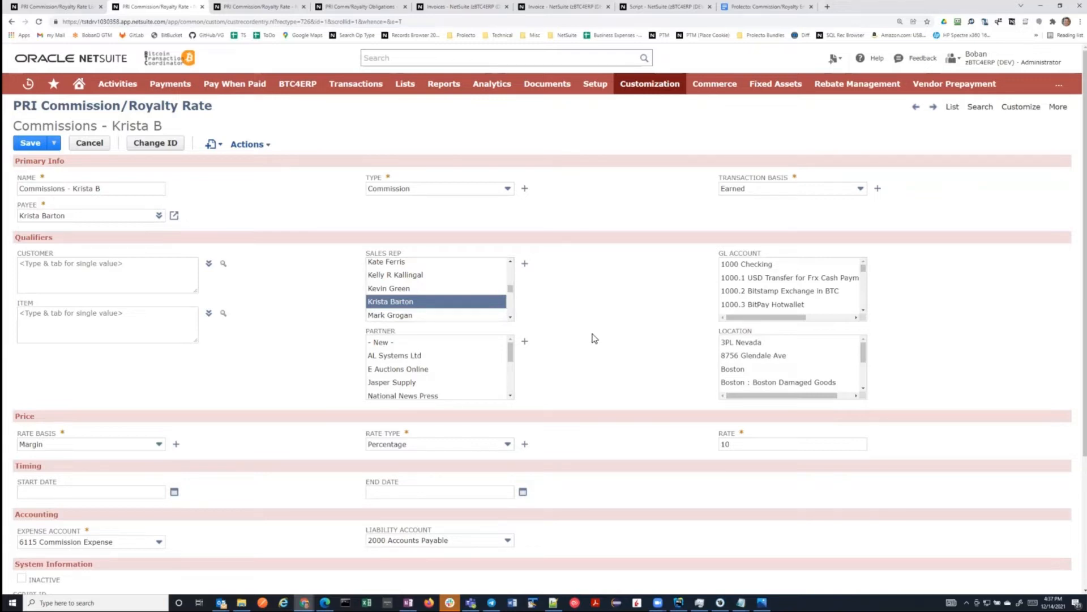
pyautogui.moveTo(615, 310)
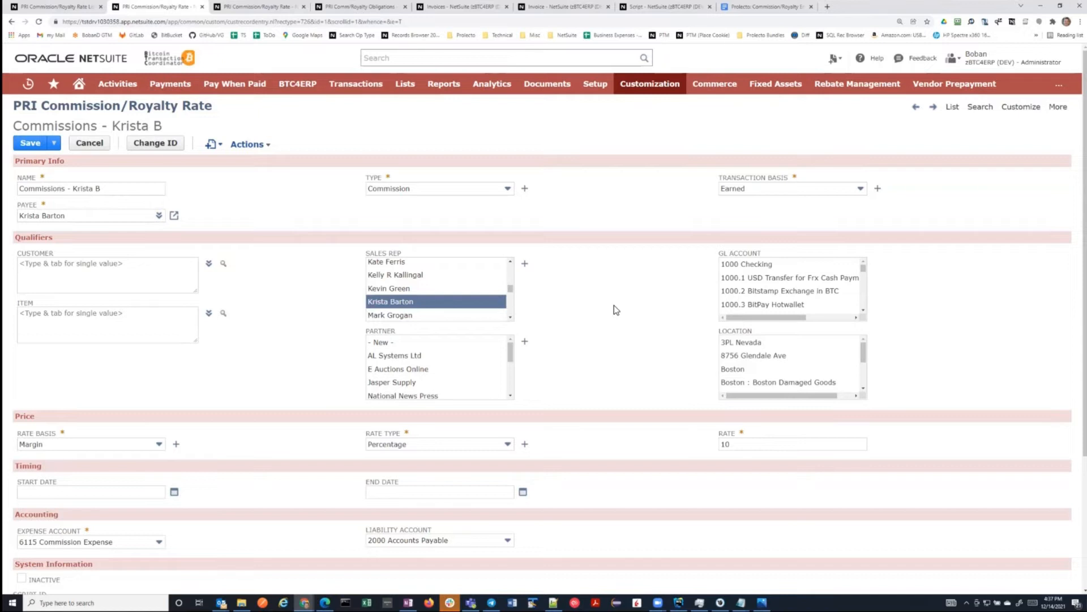
pyautogui.moveTo(276, 359)
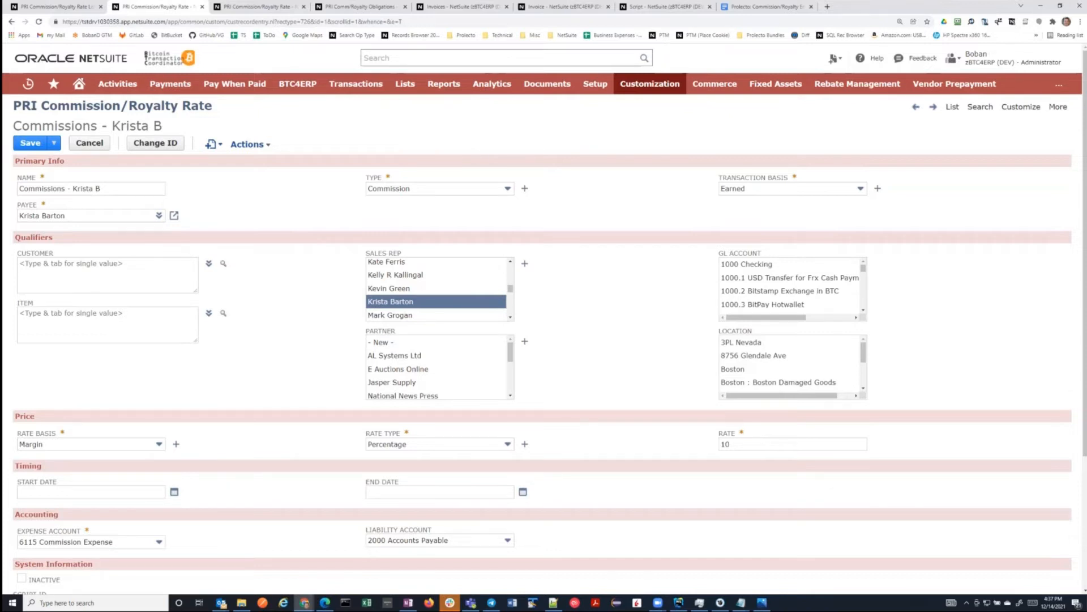
pyautogui.moveTo(769, 345)
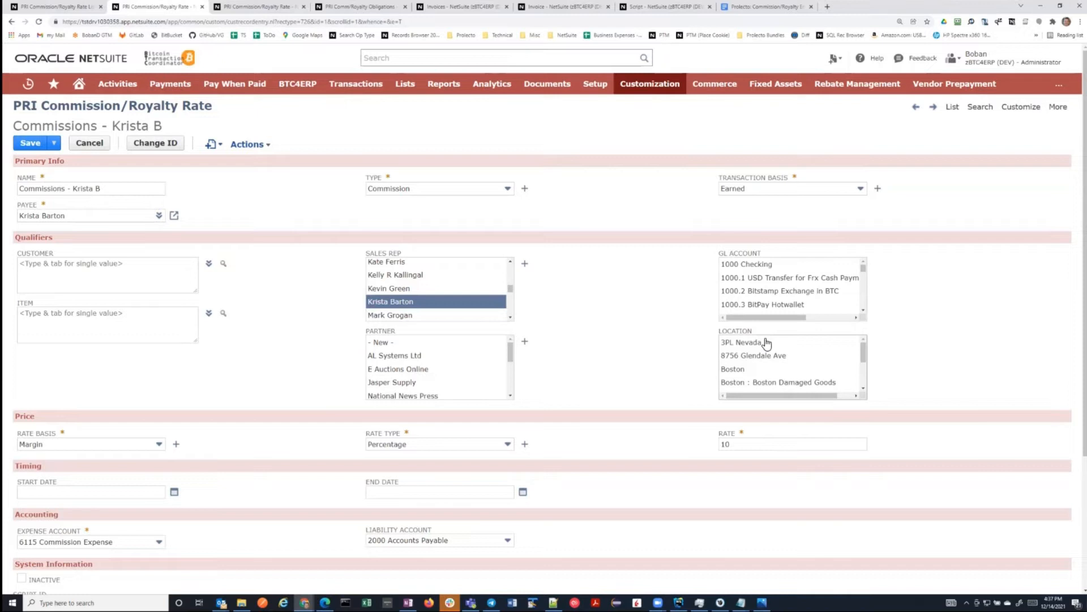
pyautogui.moveTo(288, 304)
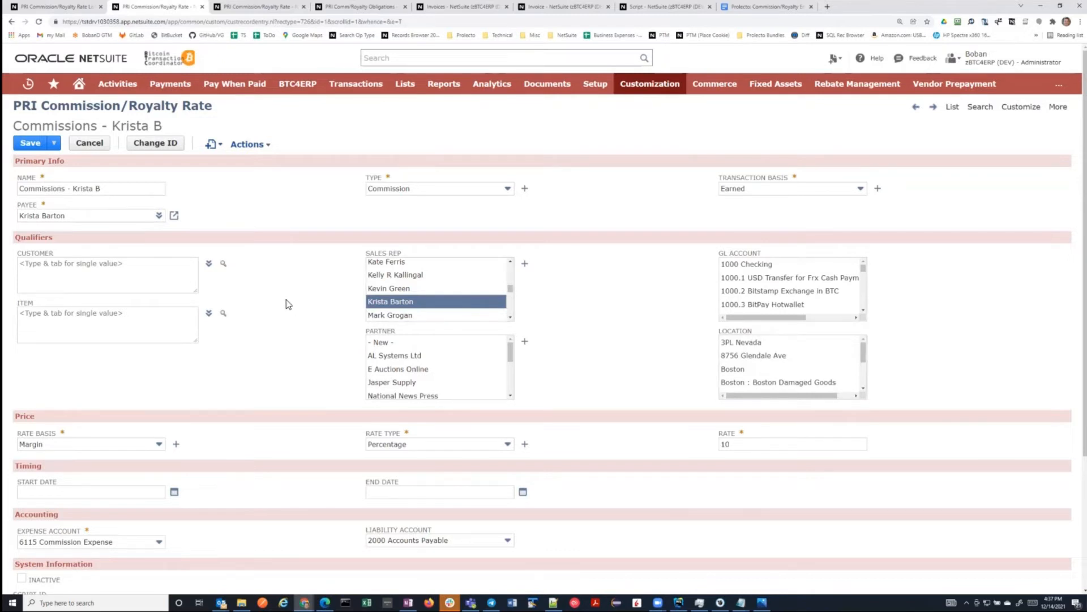
pyautogui.moveTo(642, 324)
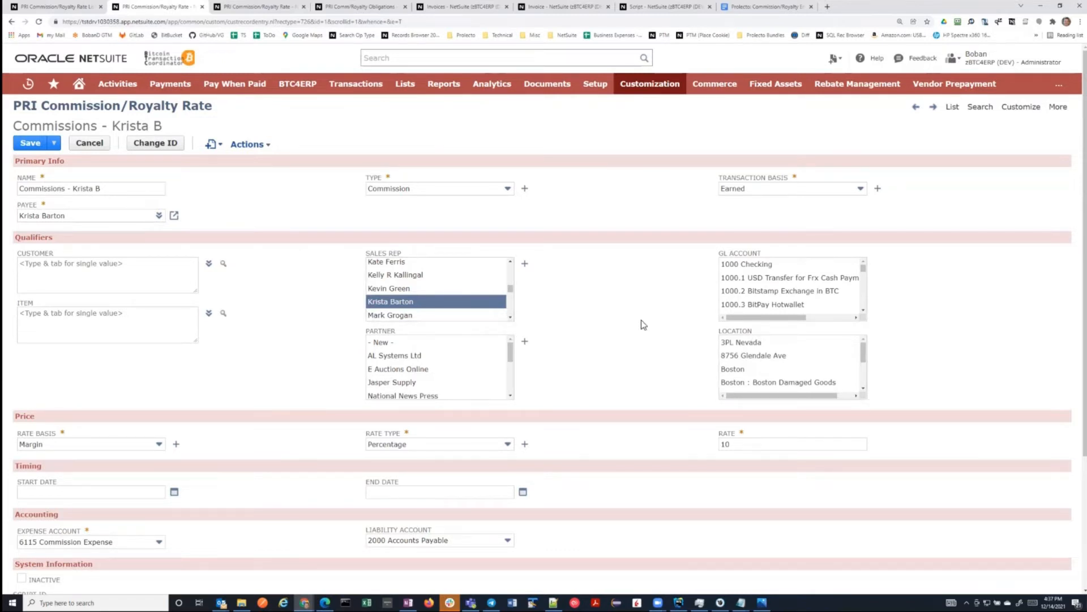
pyautogui.moveTo(334, 282)
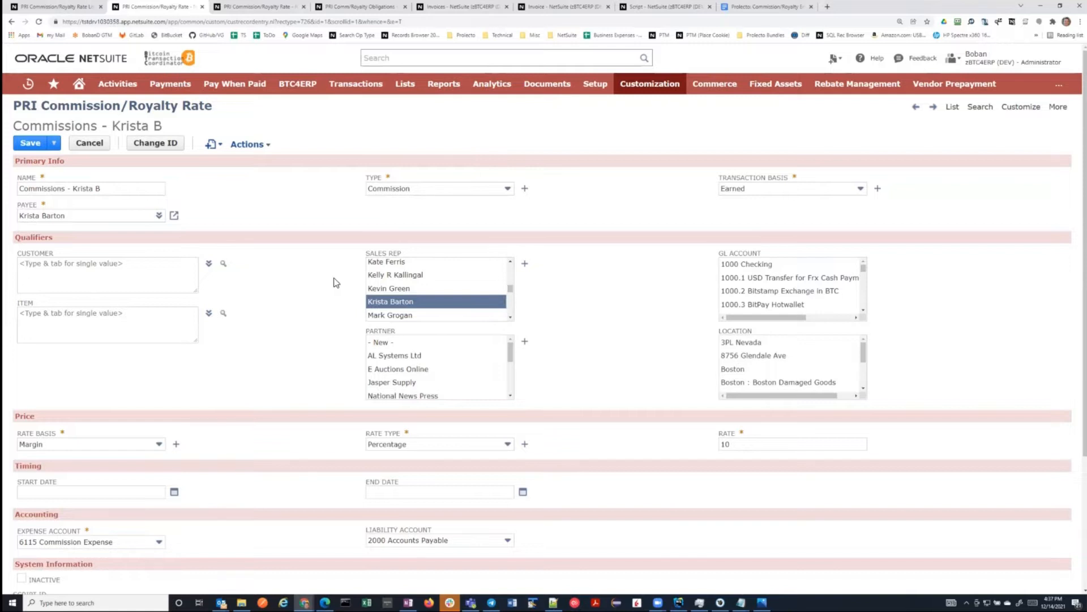
pyautogui.scroll(-3)
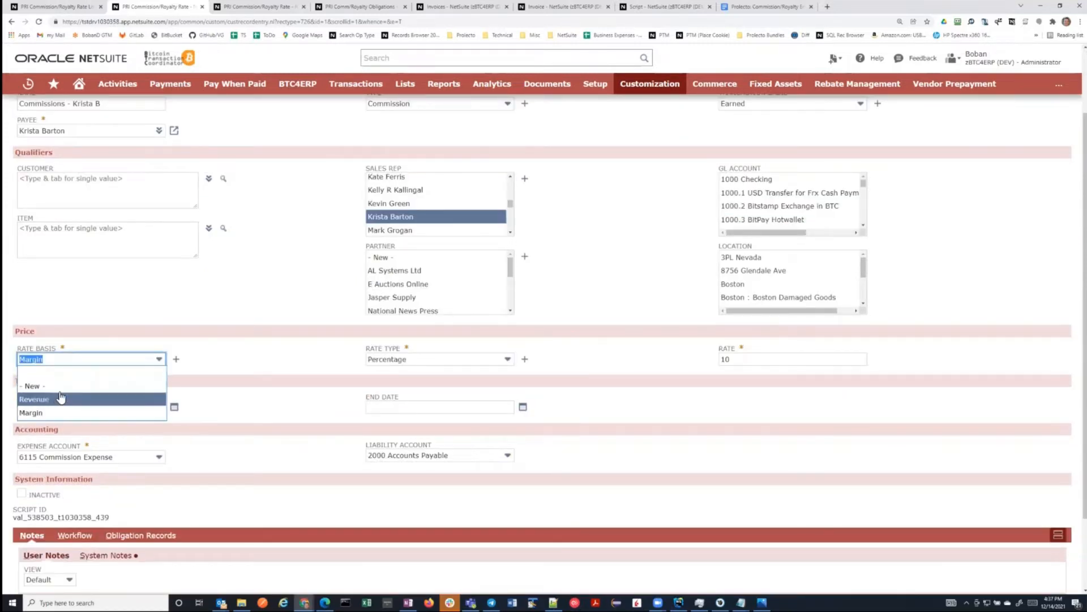
pyautogui.click(30, 412)
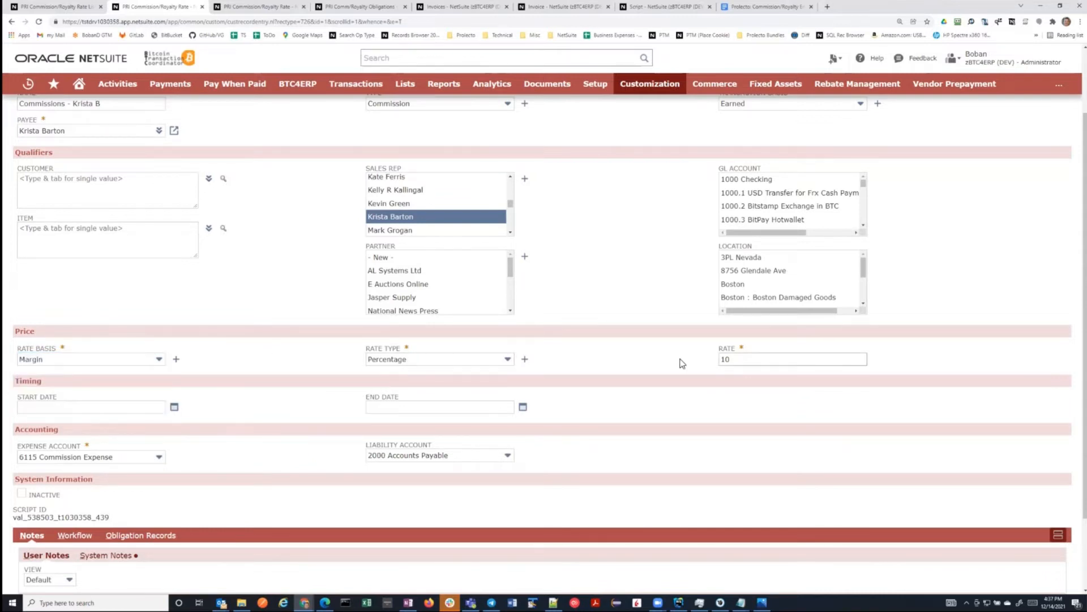
pyautogui.scroll(3)
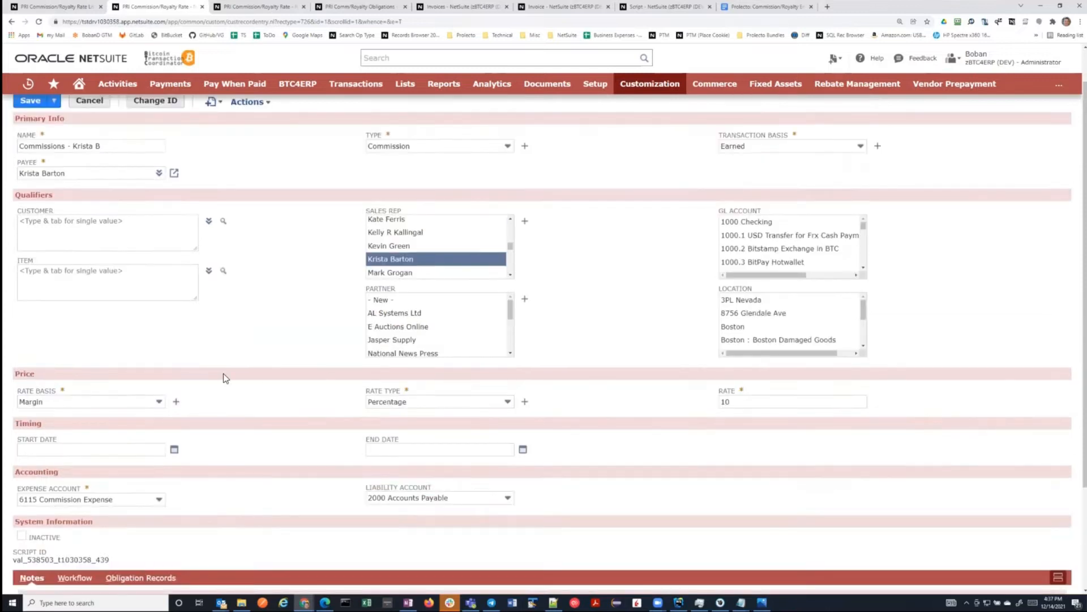
pyautogui.moveTo(645, 407)
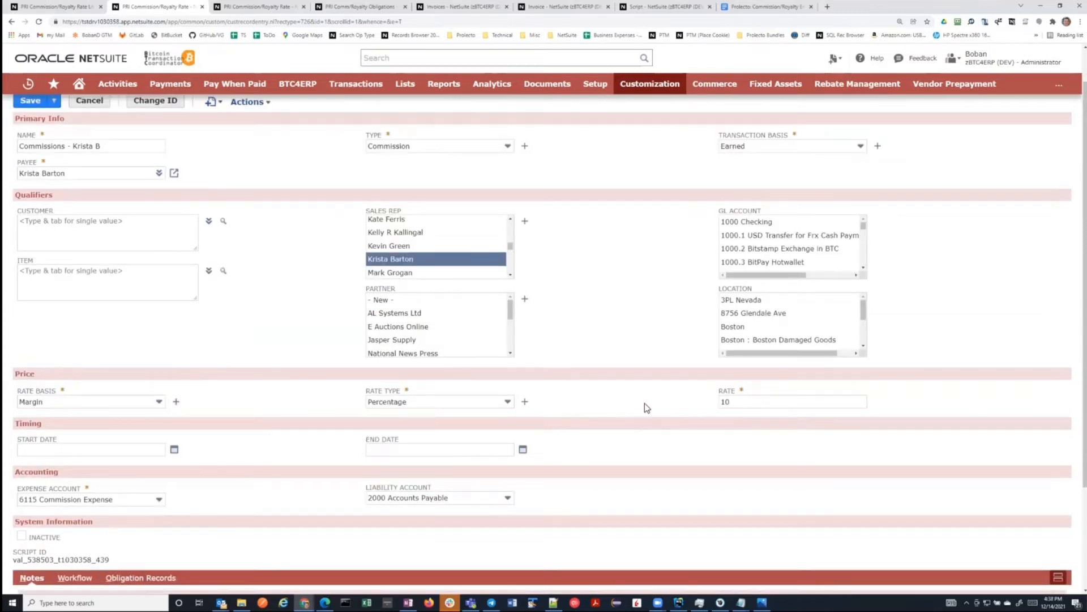
pyautogui.moveTo(676, 409)
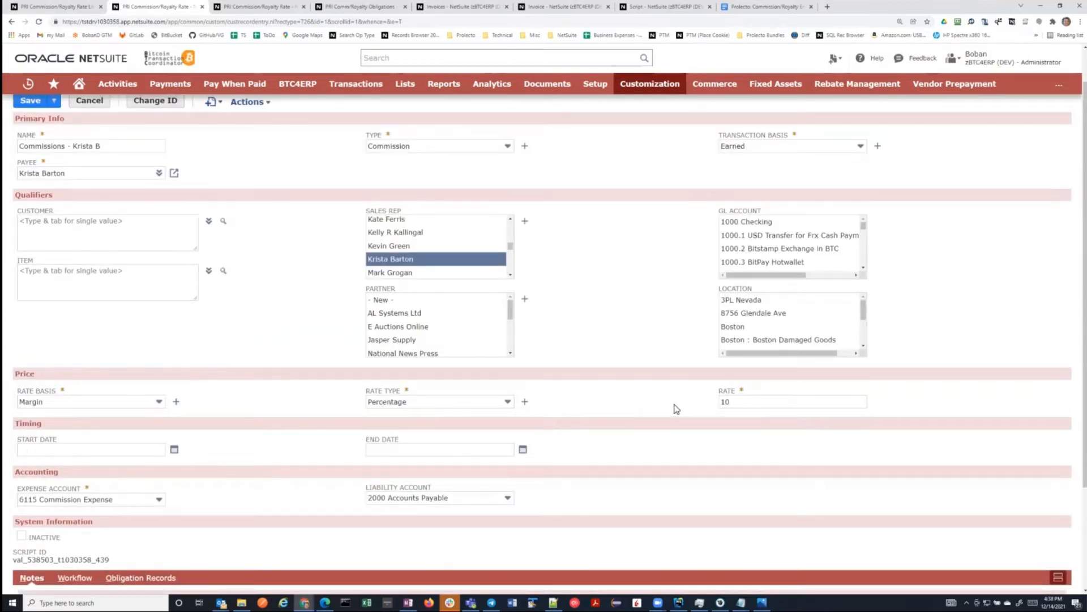
pyautogui.moveTo(270, 458)
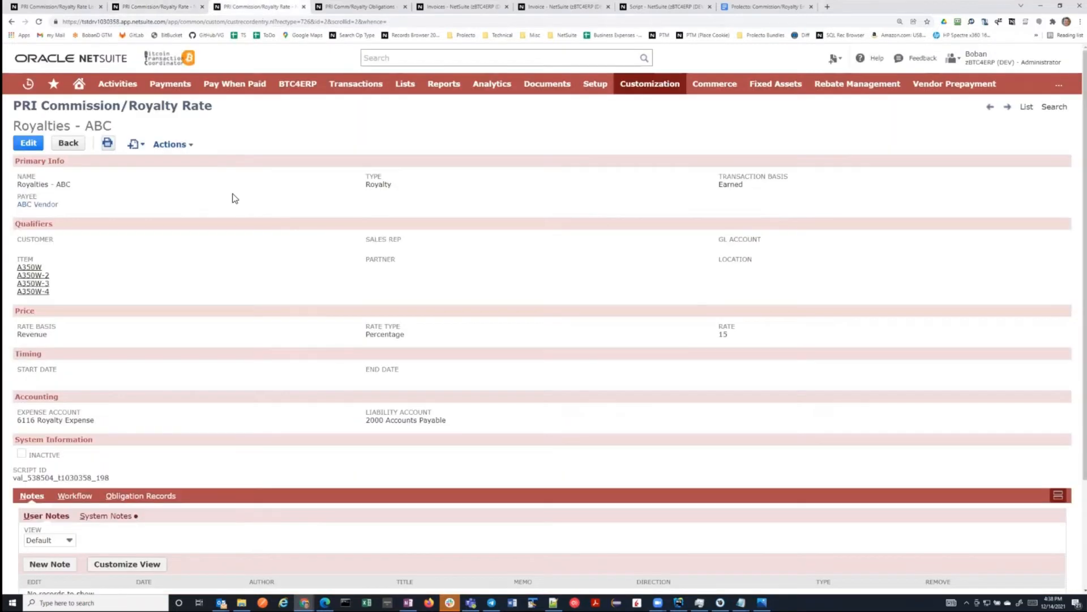
pyautogui.moveTo(215, 195)
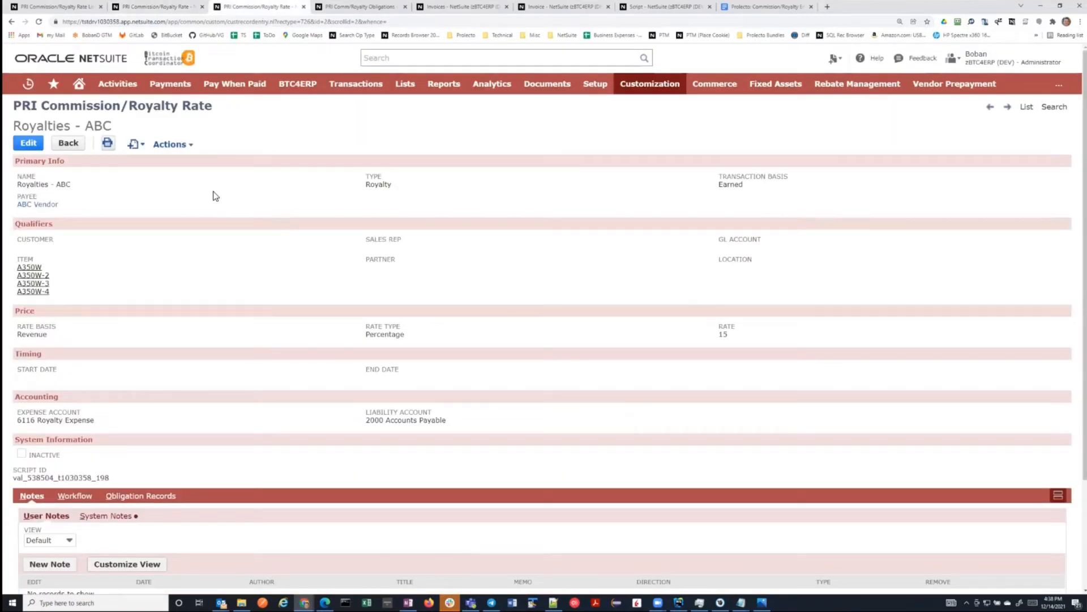
pyautogui.moveTo(95, 281)
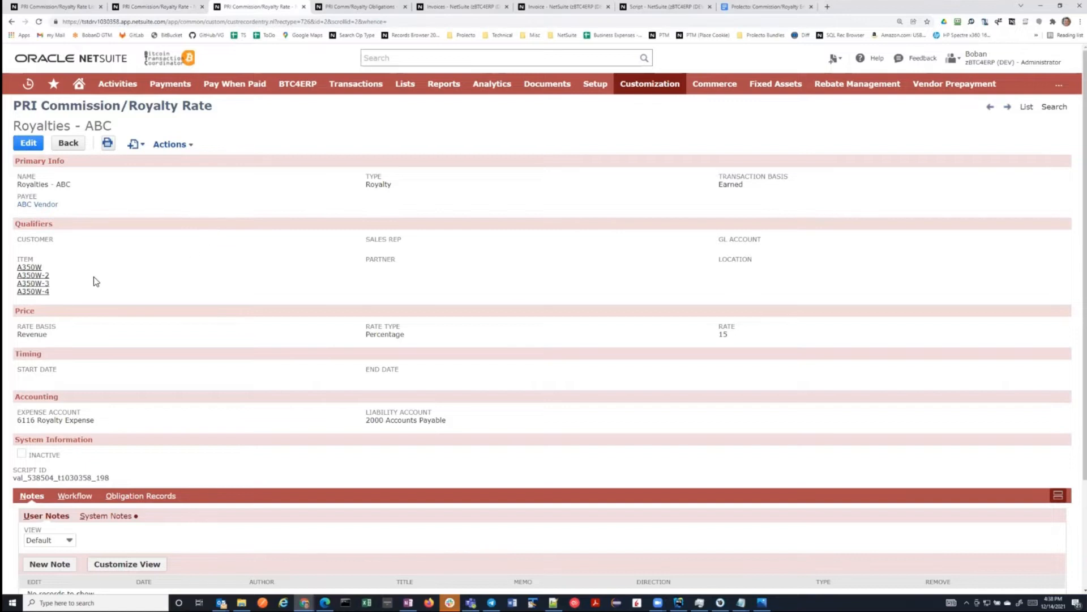
pyautogui.moveTo(80, 279)
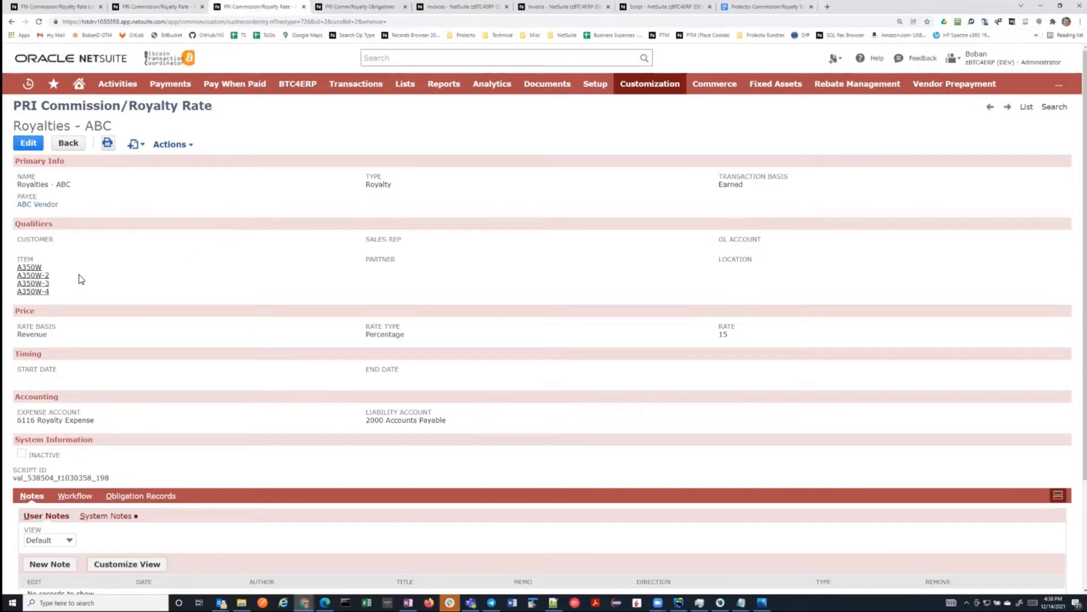
pyautogui.moveTo(80, 210)
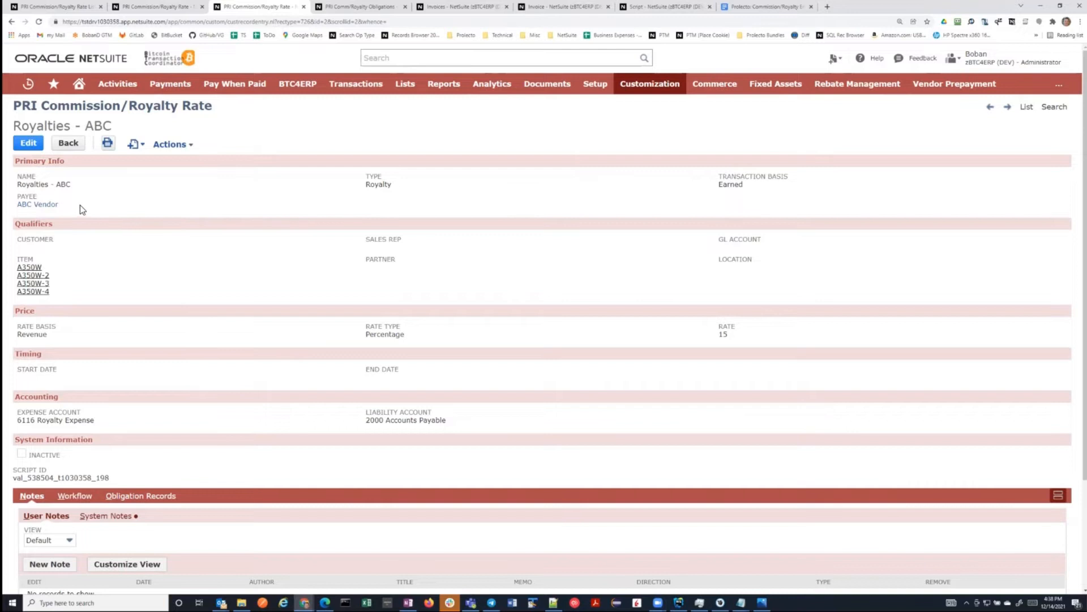
pyautogui.moveTo(413, 335)
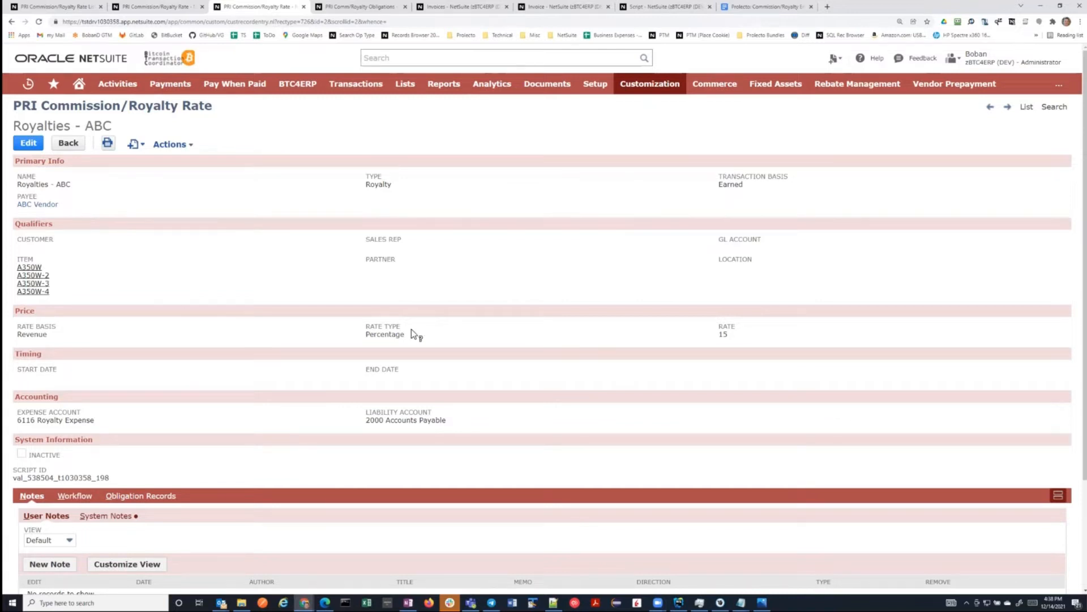
pyautogui.moveTo(313, 330)
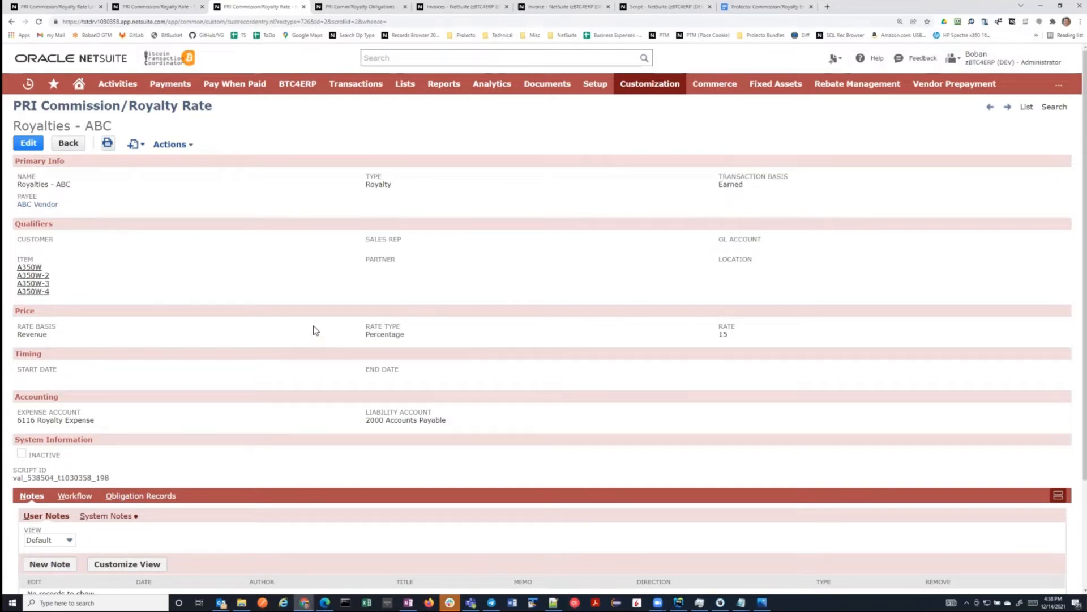
pyautogui.moveTo(262, 275)
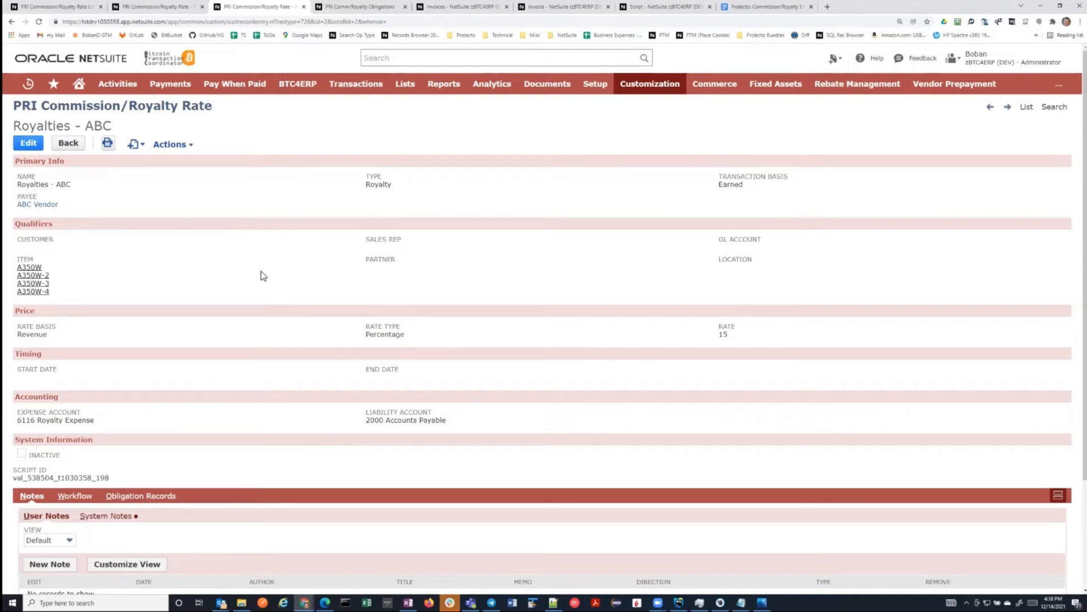
pyautogui.moveTo(317, 222)
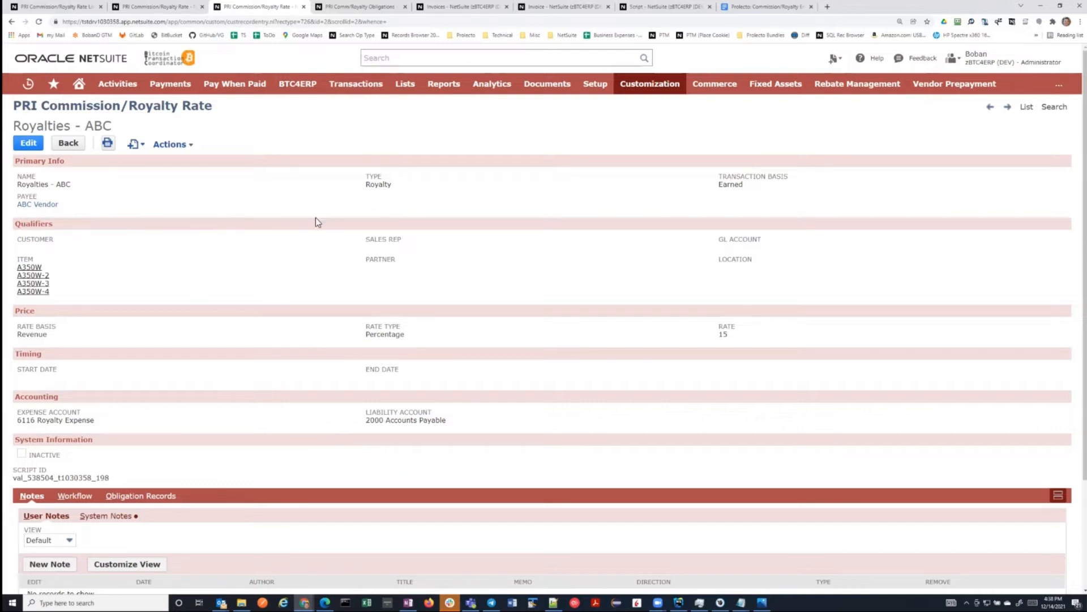
# Step: Switch to the browser tab showing invoice 3092159 for Academy Avenue Liquor Store
pyautogui.click(562, 7)
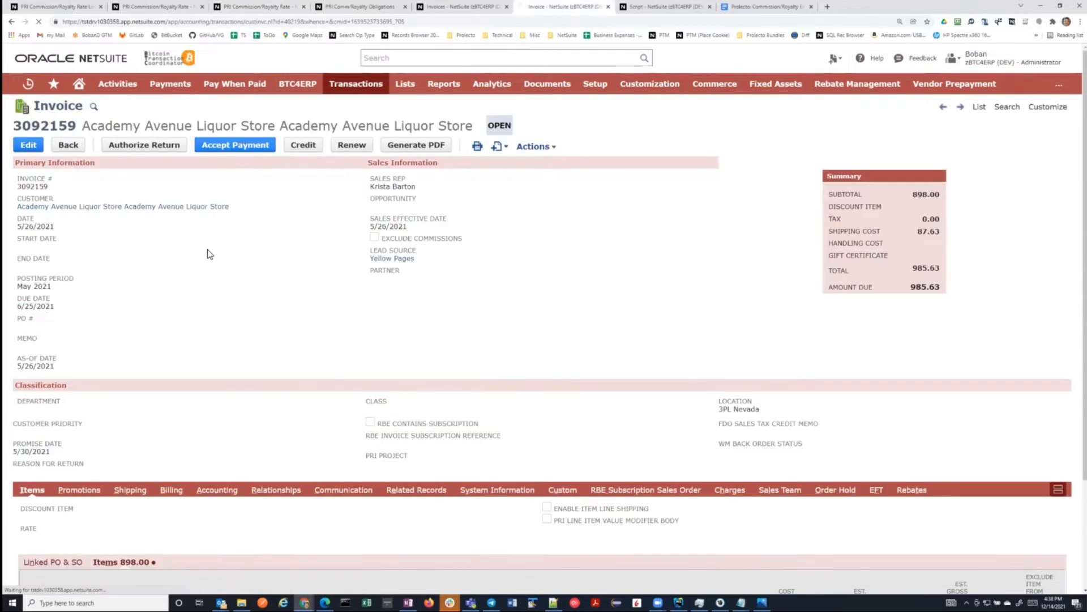
pyautogui.moveTo(232, 254)
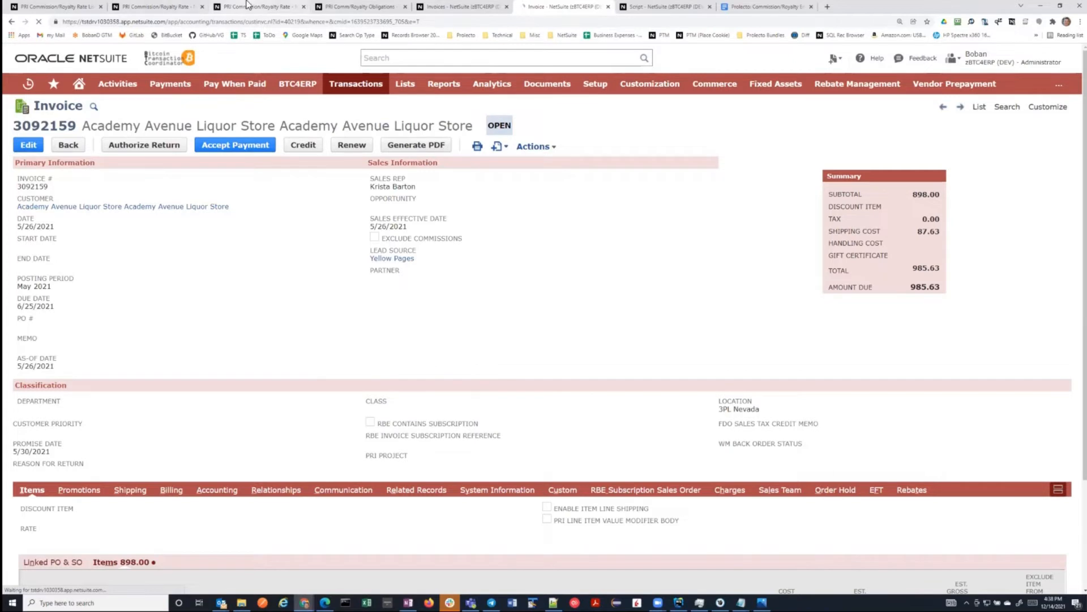
# Step: Edit invoice 3092159 and save it with its values unchanged
pyautogui.click(28, 145)
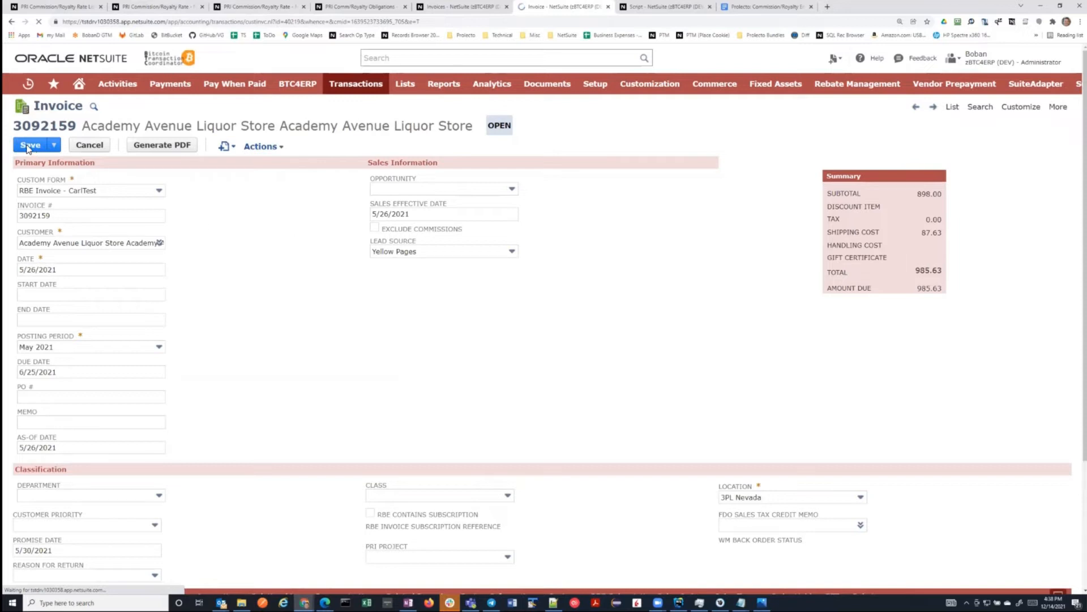
pyautogui.click(30, 145)
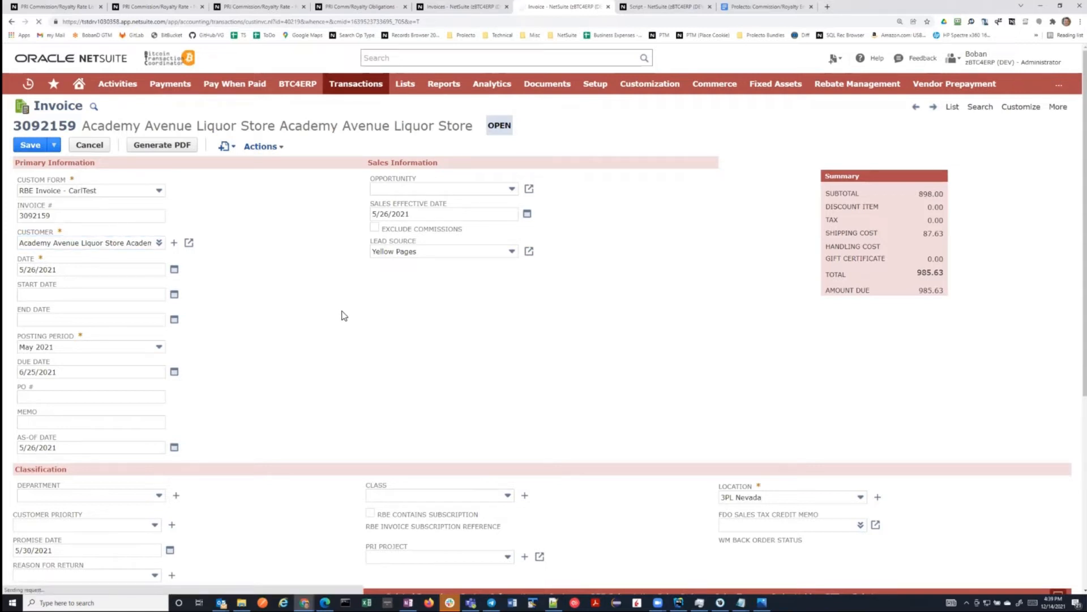
pyautogui.moveTo(400, 371)
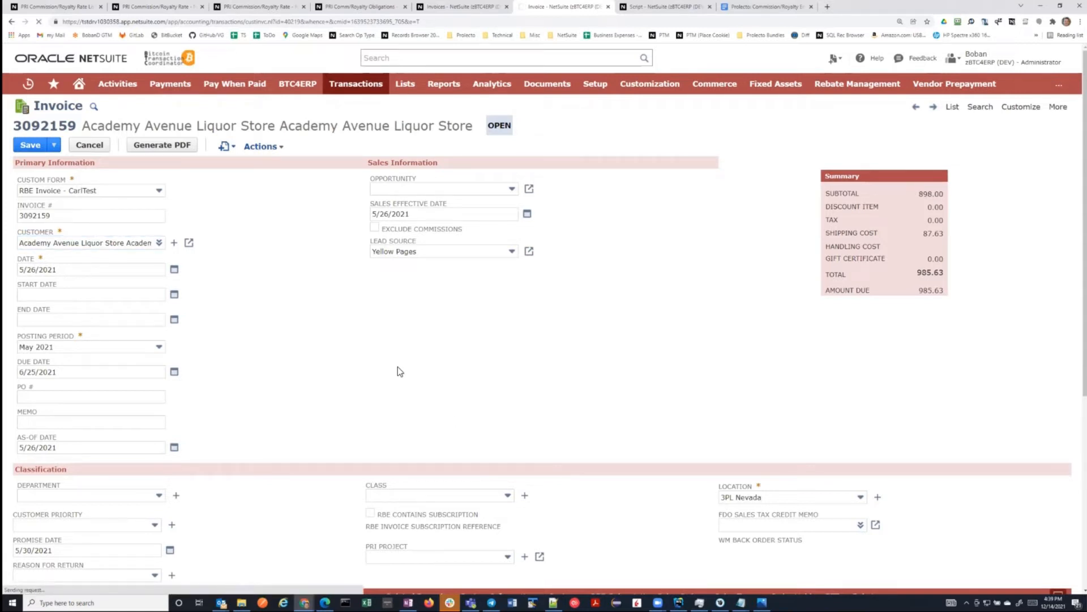
pyautogui.moveTo(263, 305)
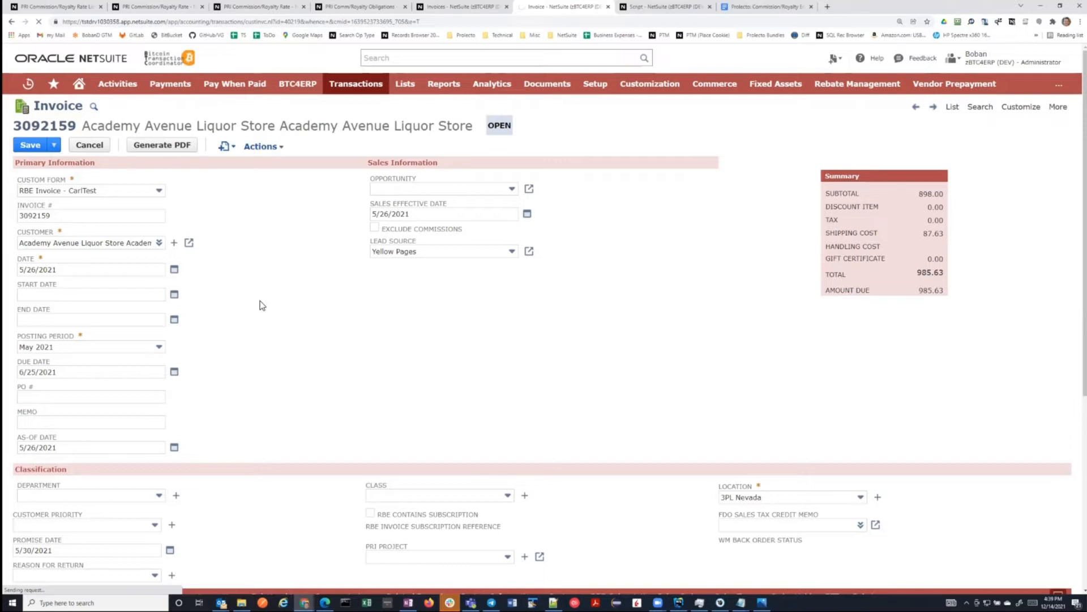
pyautogui.moveTo(304, 304)
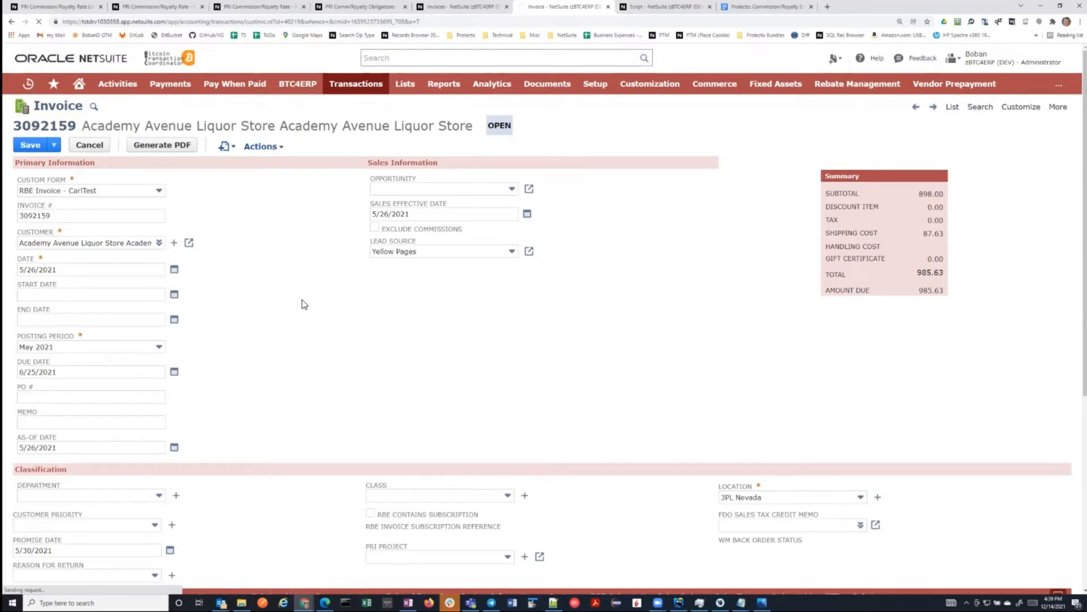
pyautogui.moveTo(339, 262)
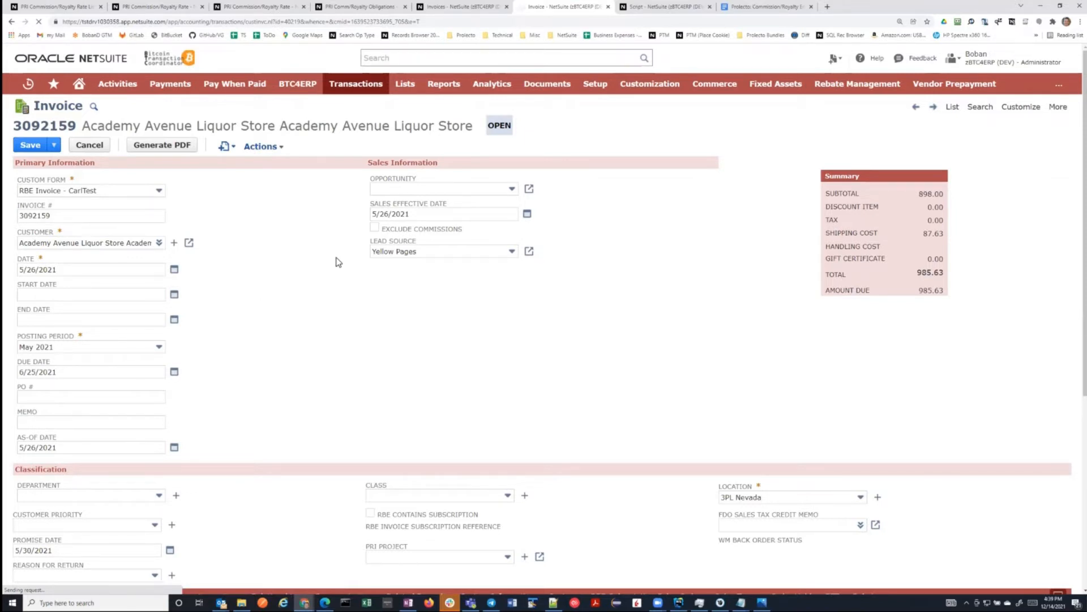
pyautogui.moveTo(295, 300)
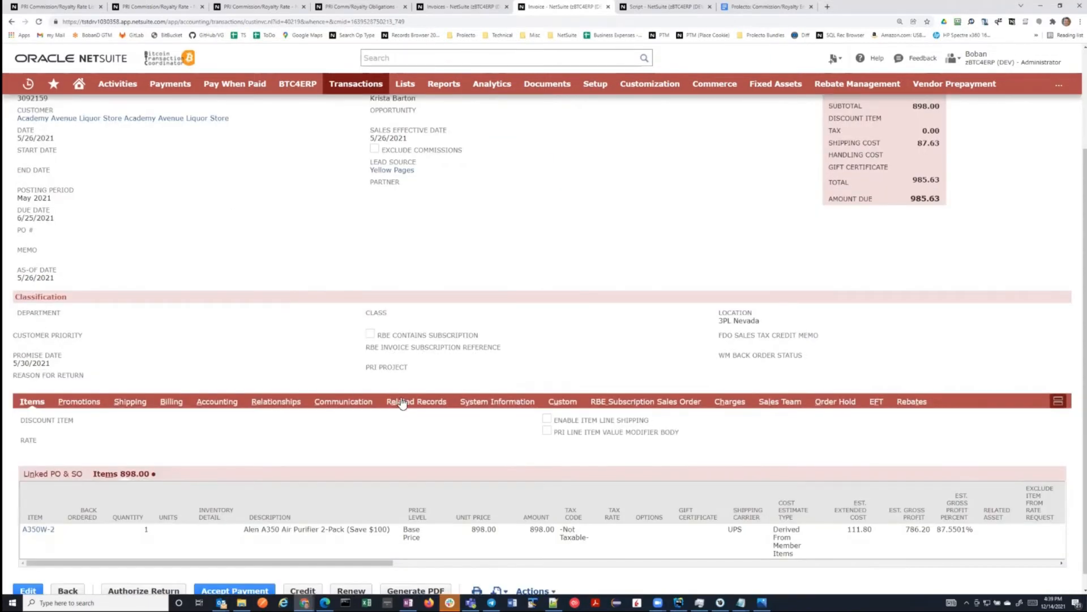
pyautogui.click(415, 401)
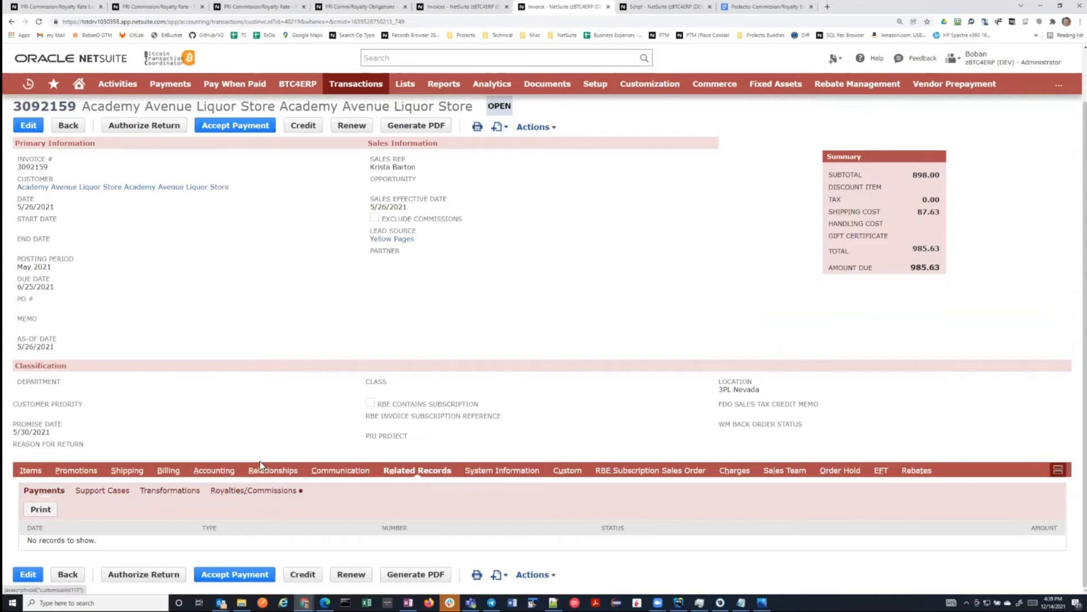
pyautogui.click(253, 490)
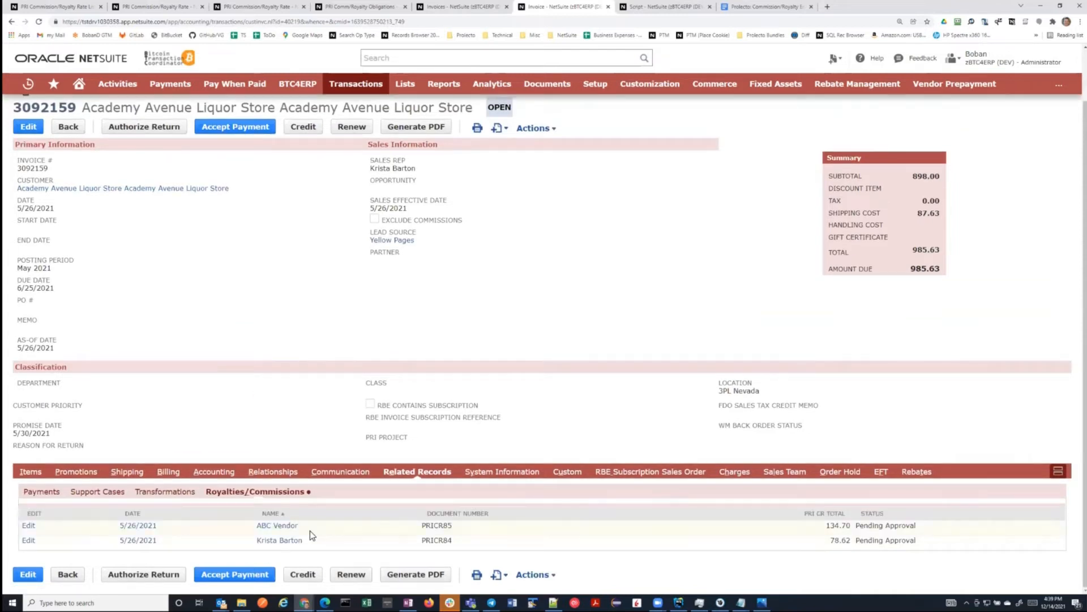
pyautogui.moveTo(334, 532)
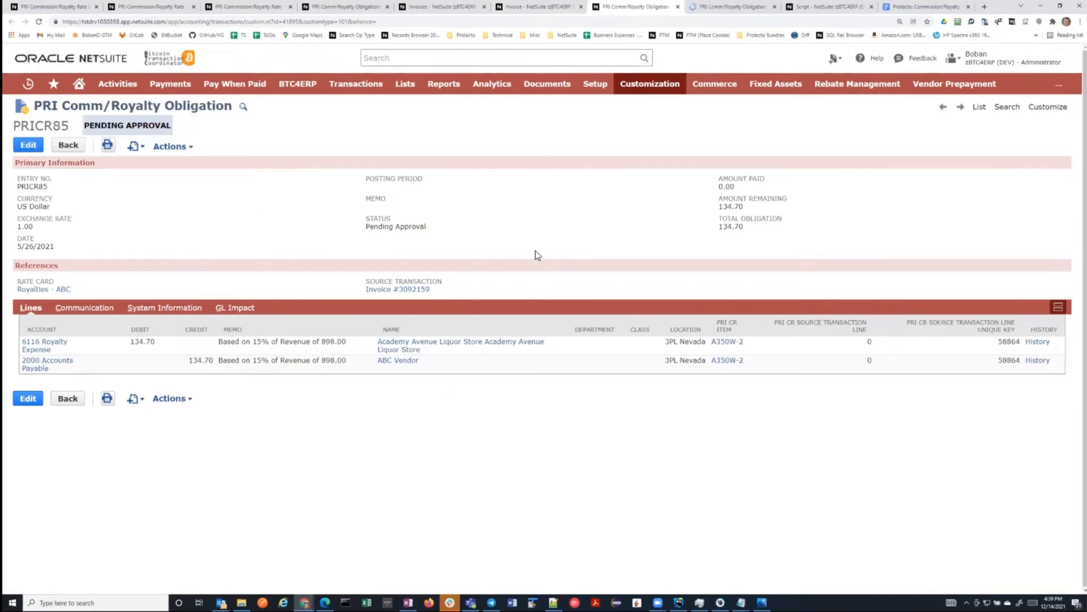
pyautogui.moveTo(251, 230)
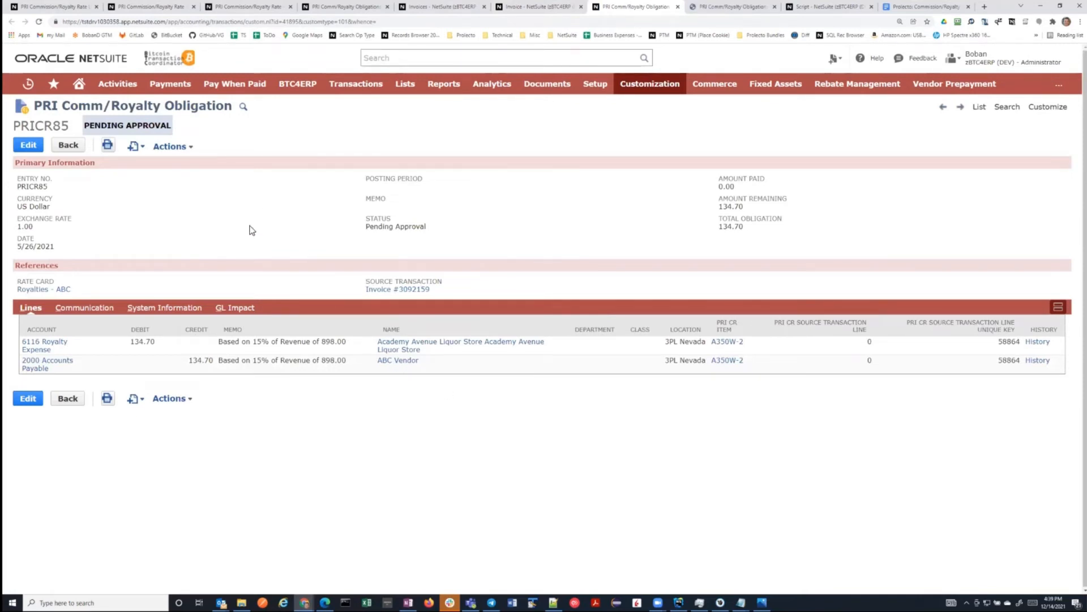
pyautogui.moveTo(222, 425)
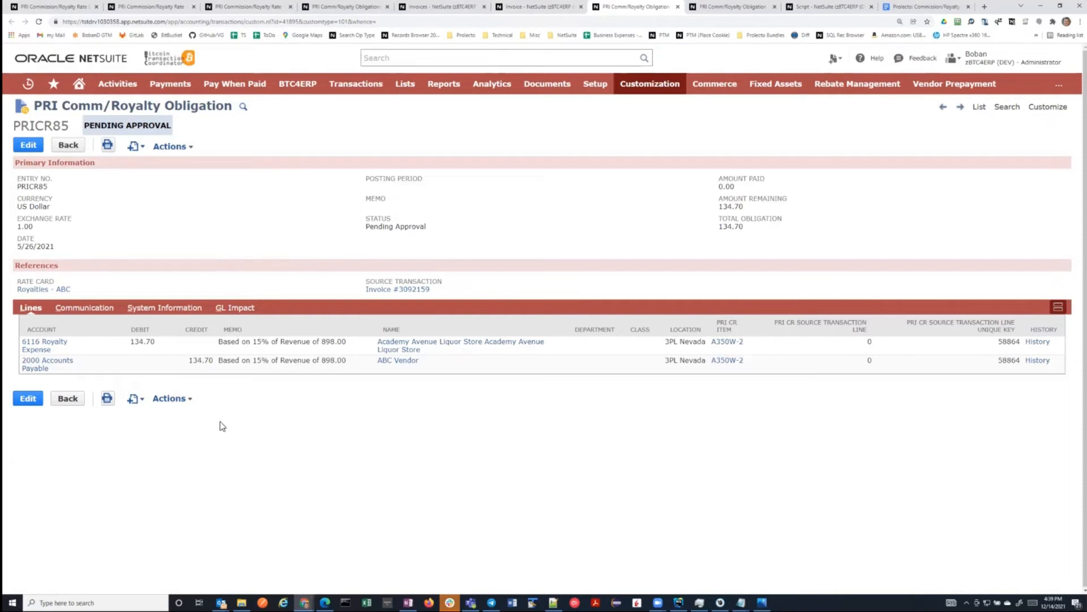
pyautogui.moveTo(427, 371)
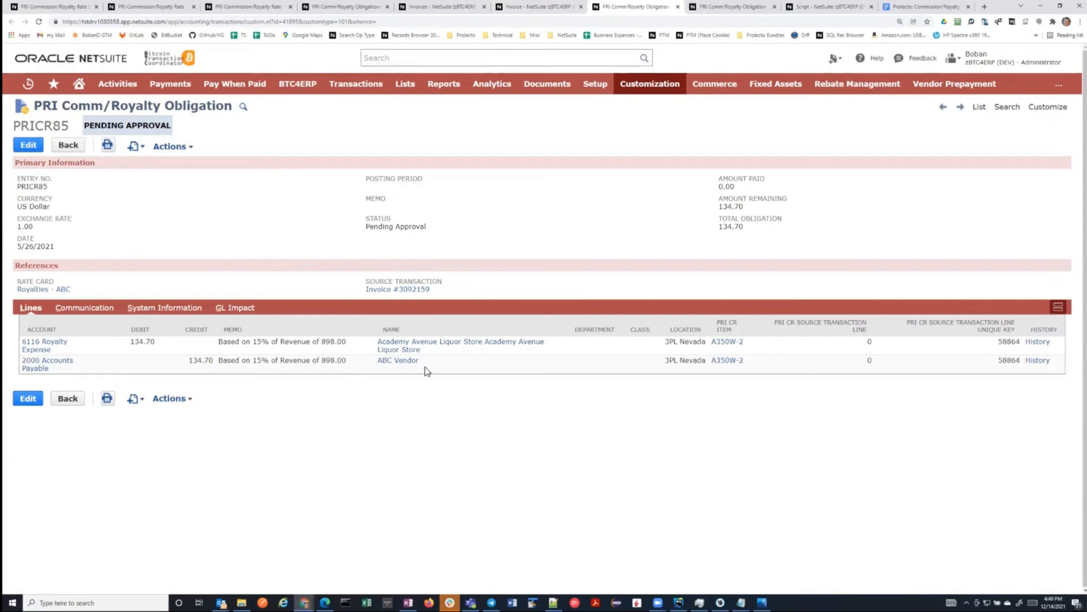
pyautogui.moveTo(291, 348)
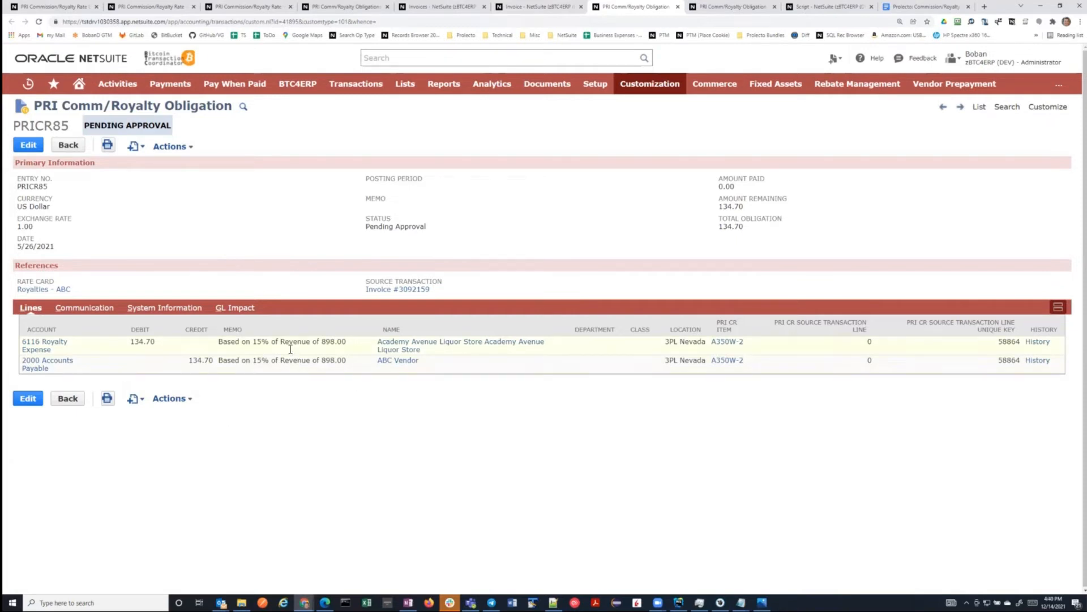
pyautogui.moveTo(334, 352)
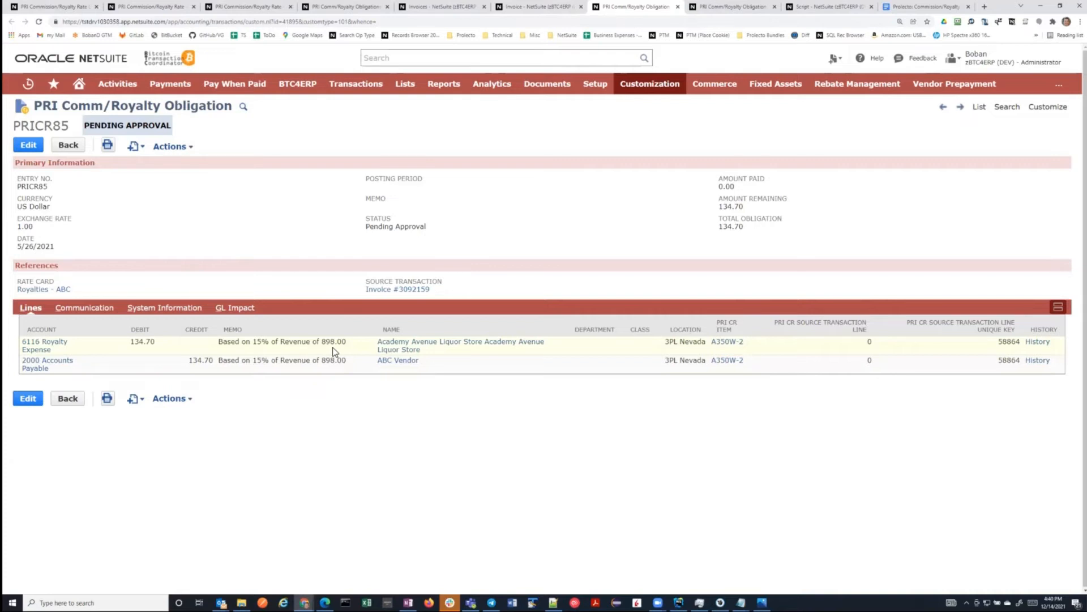
pyautogui.moveTo(85, 288)
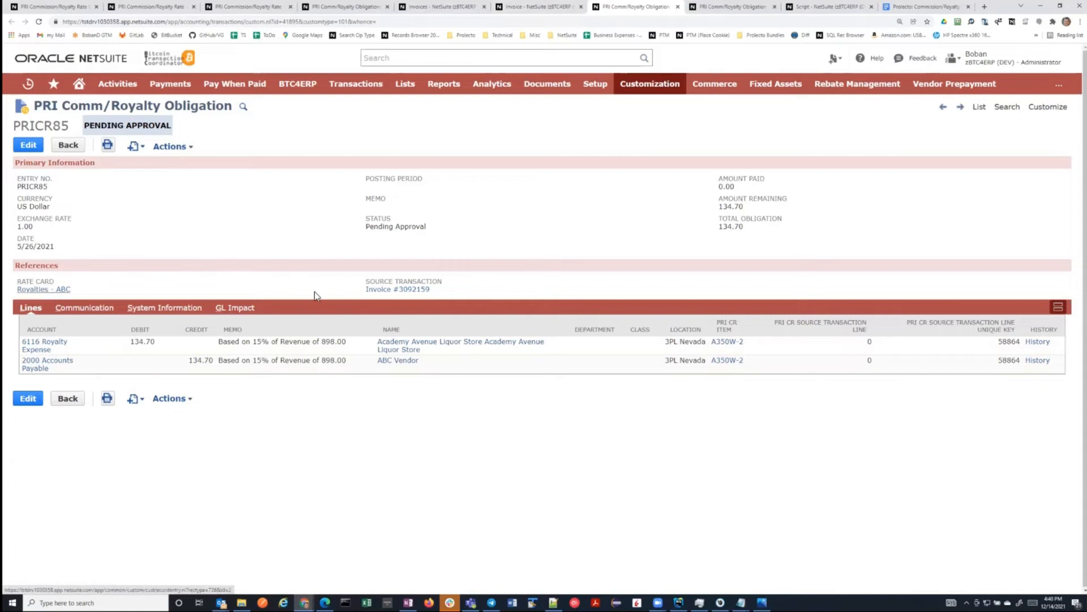
pyautogui.click(396, 289)
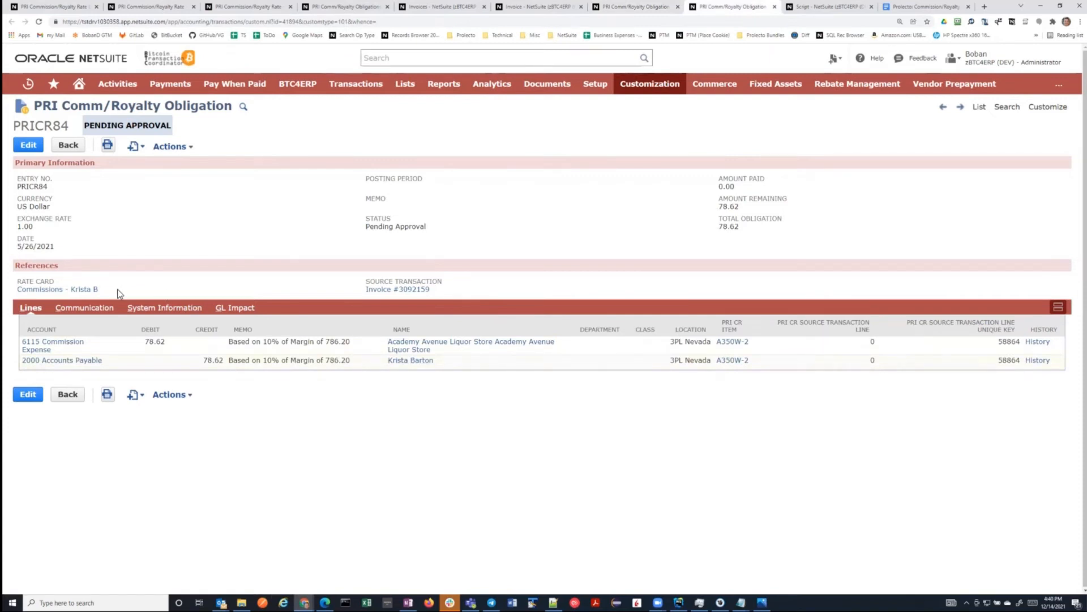
pyautogui.moveTo(350, 299)
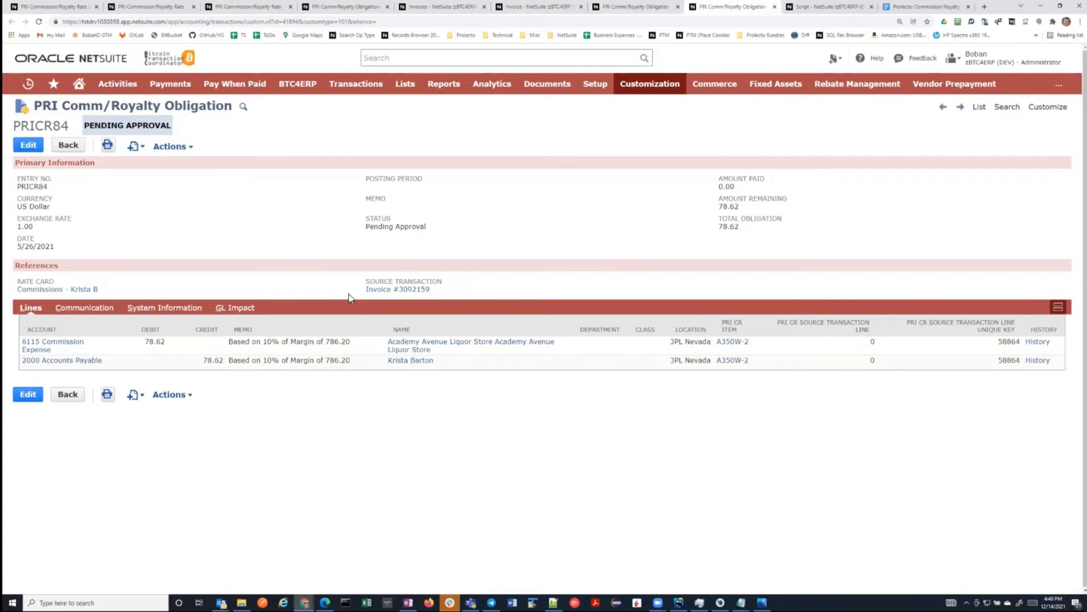
pyautogui.moveTo(438, 210)
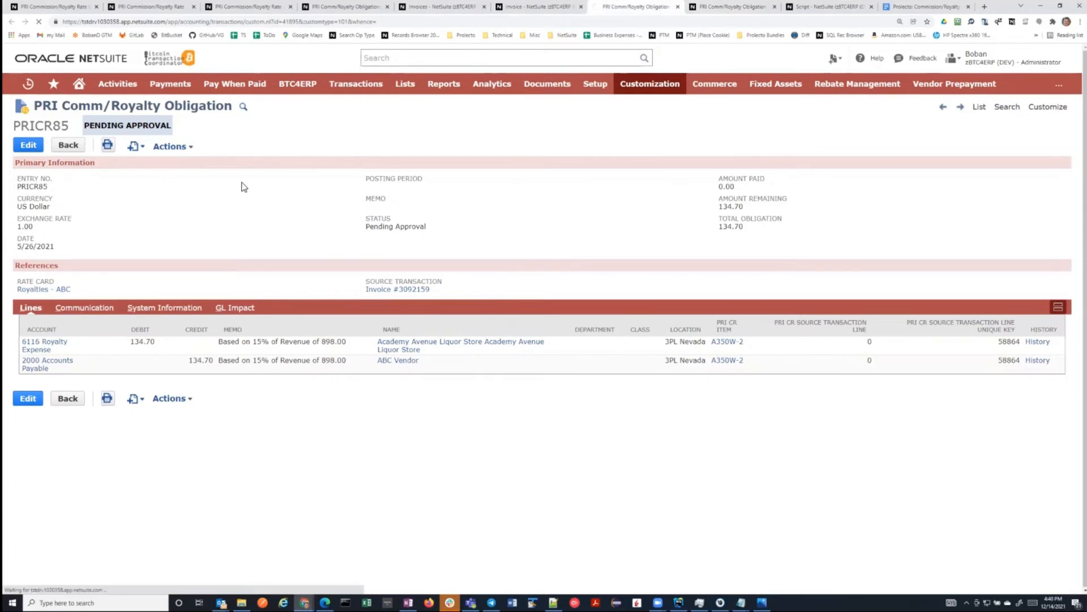
# Step: Edit obligation PRICR85 for ABC Vendor and set its status to Approved
pyautogui.click(27, 144)
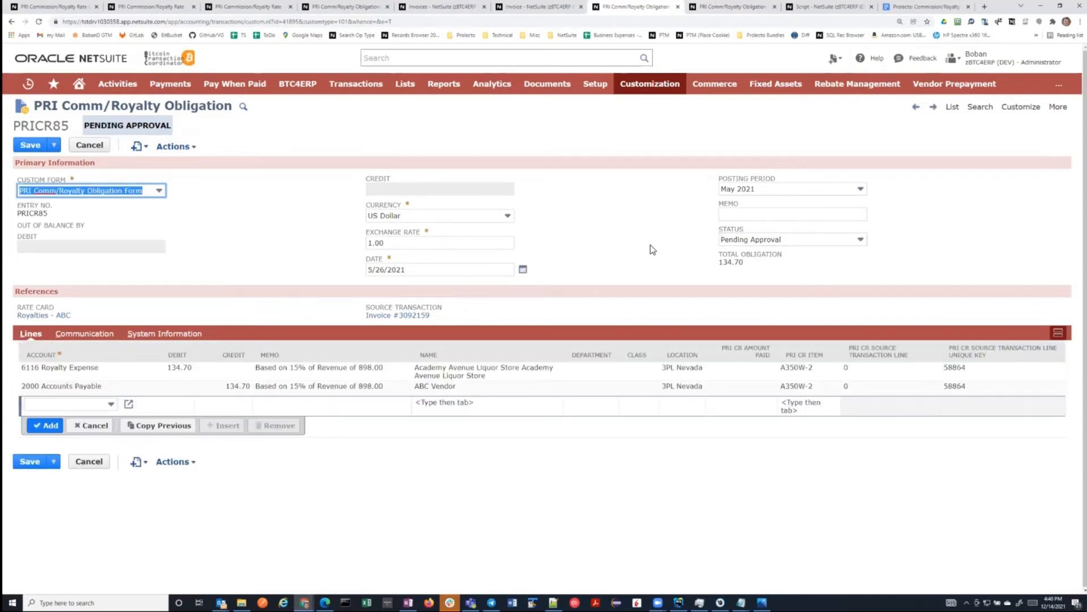
pyautogui.moveTo(757, 247)
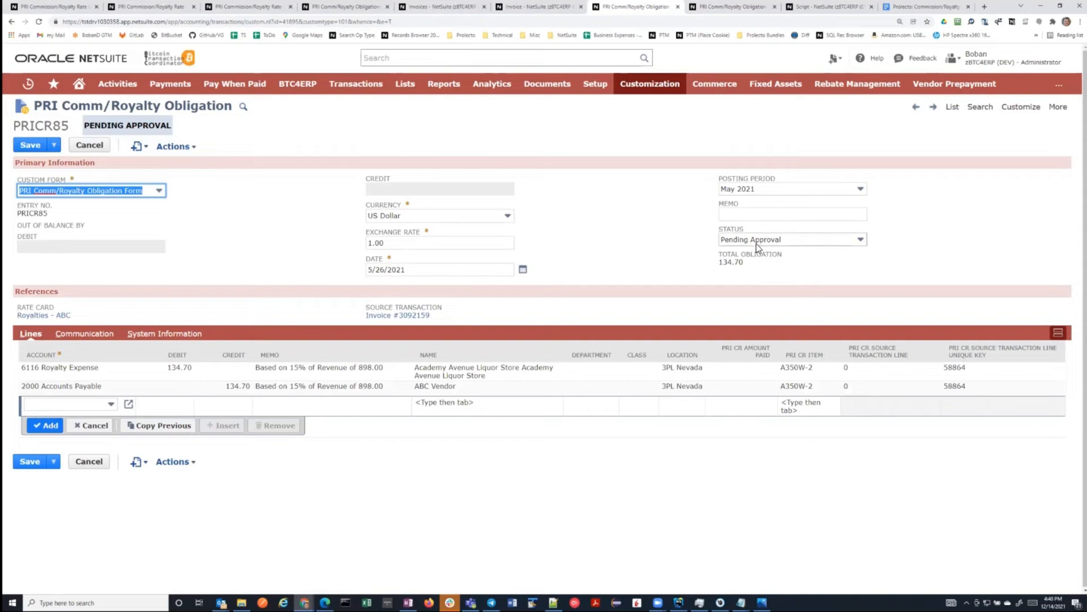
pyautogui.click(791, 239)
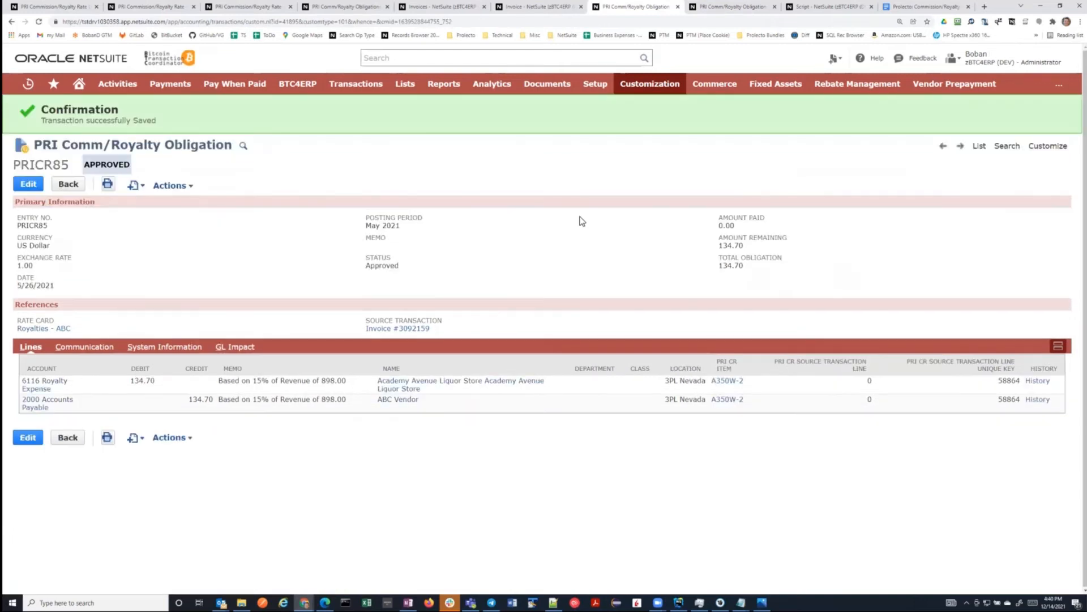
pyautogui.moveTo(551, 284)
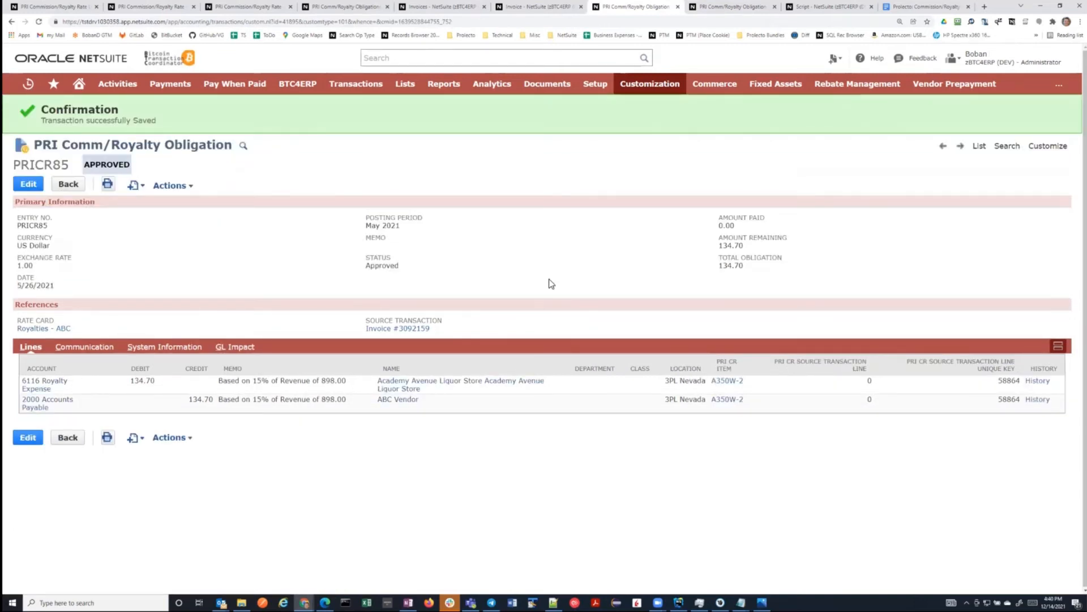
pyautogui.moveTo(658, 154)
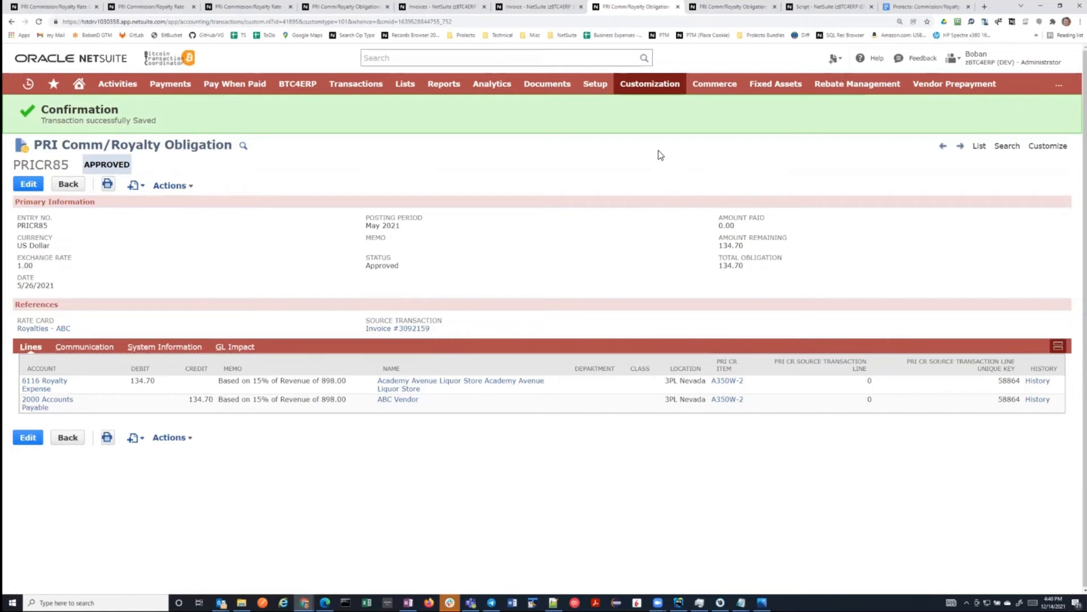
pyautogui.moveTo(541, 272)
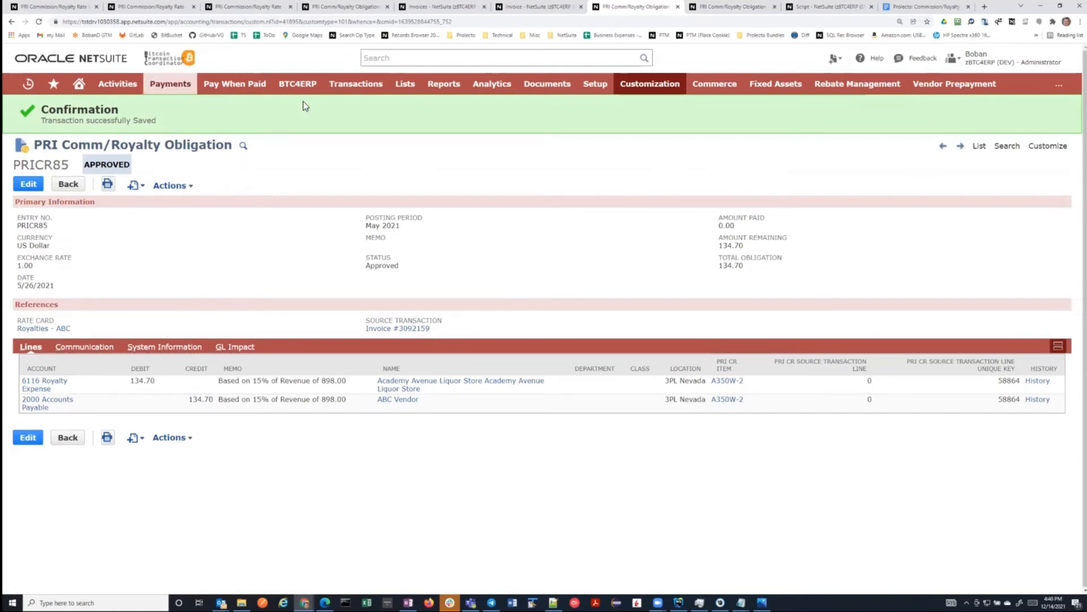
# Step: Create a single-vendor cash payment of 25.00 to ABC Vendor against PRICR85
pyautogui.click(356, 83)
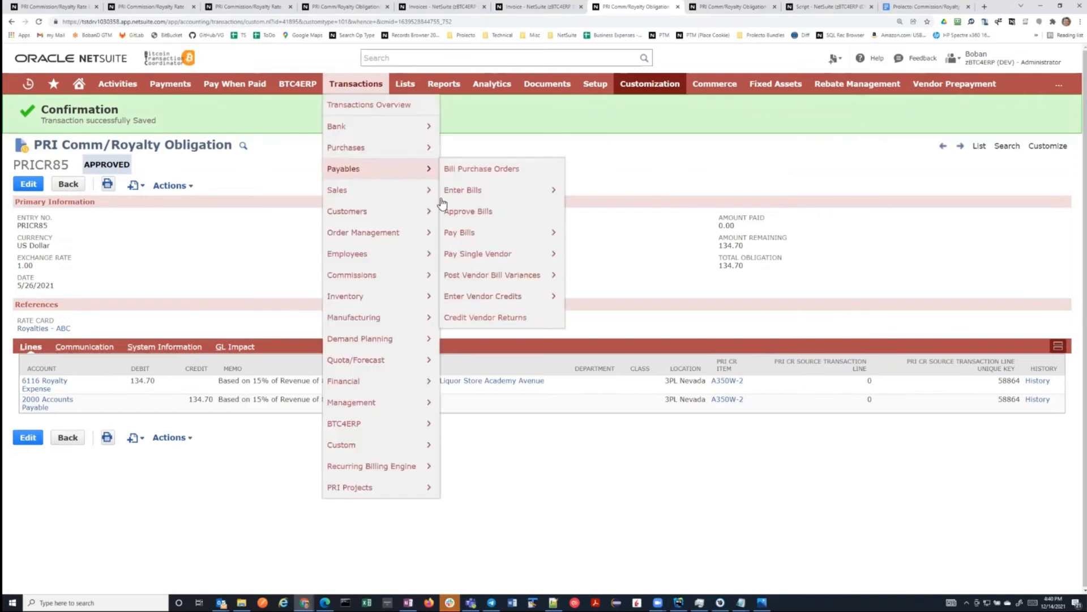
pyautogui.click(477, 253)
pyautogui.write('ab')
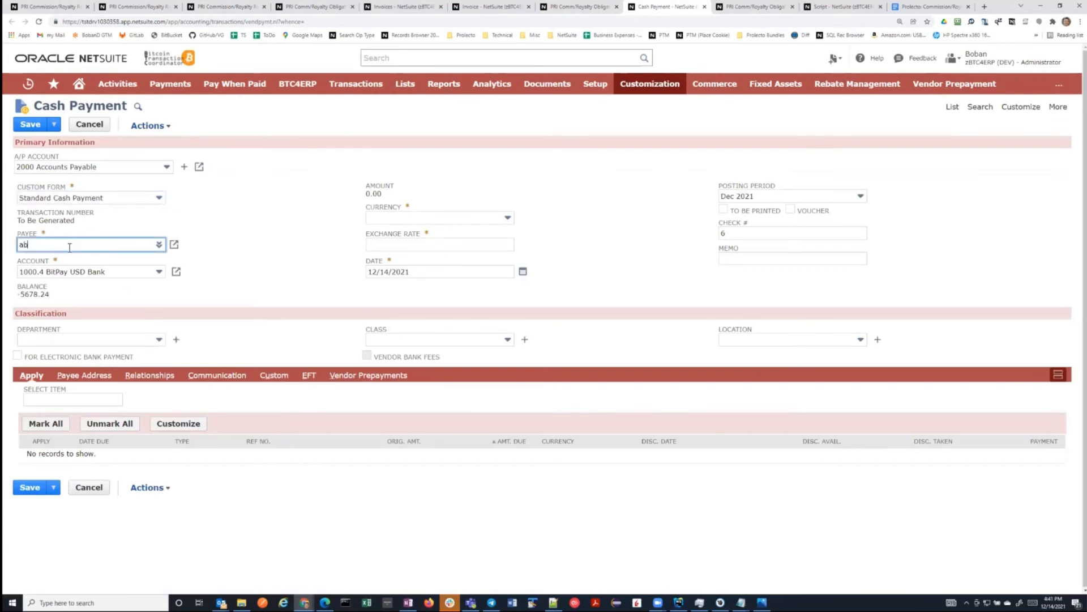
pyautogui.click(90, 244)
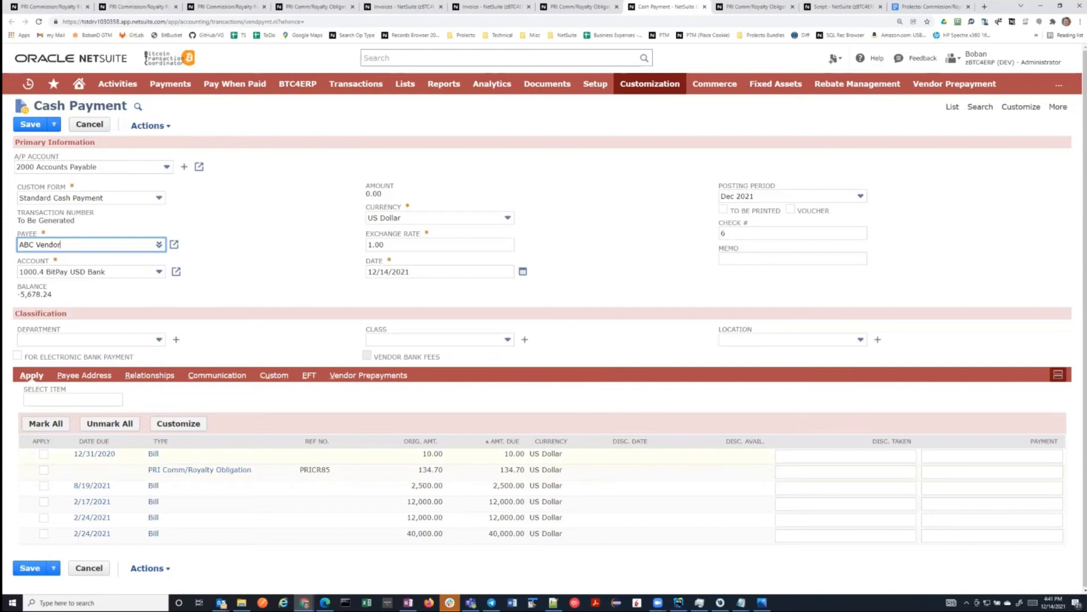
pyautogui.click(990, 471)
pyautogui.write('25')
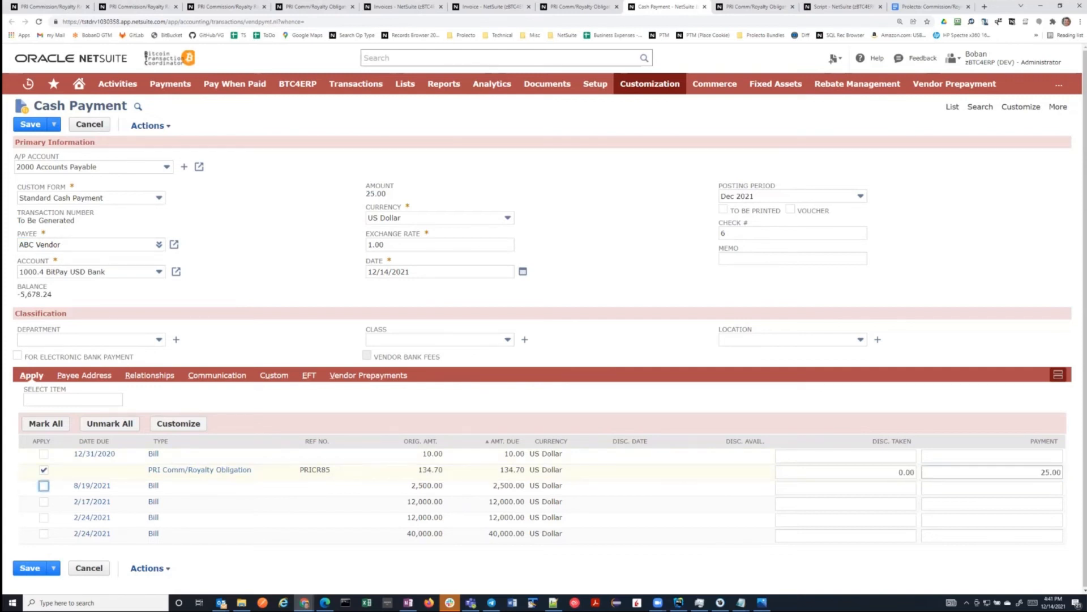
pyautogui.click(30, 124)
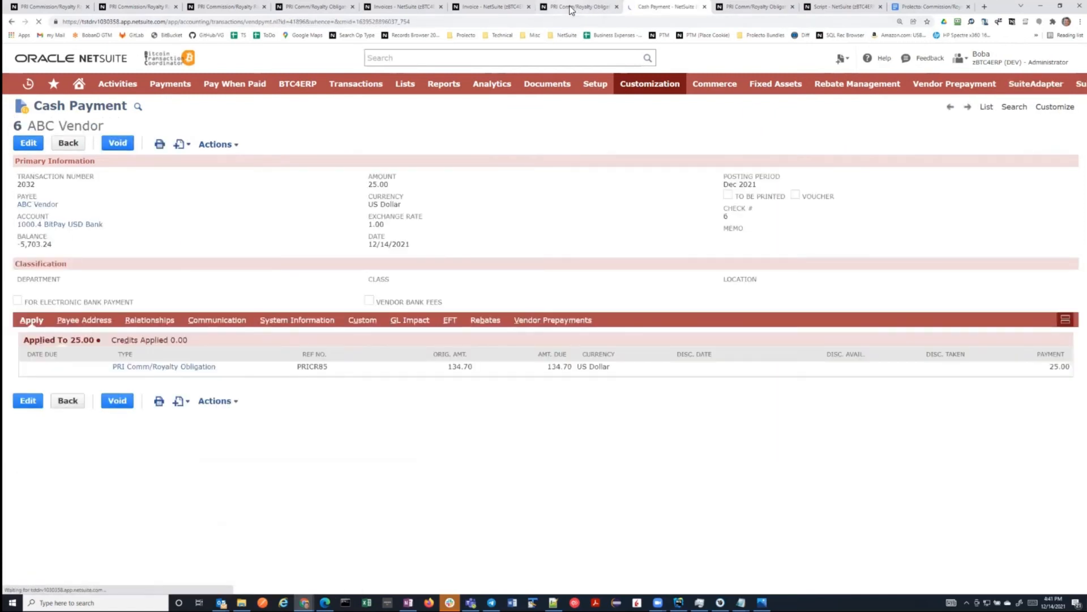
# Step: Reload the PRICR85 page to show the updated paid and remaining amounts
pyautogui.rightClick(608, 257)
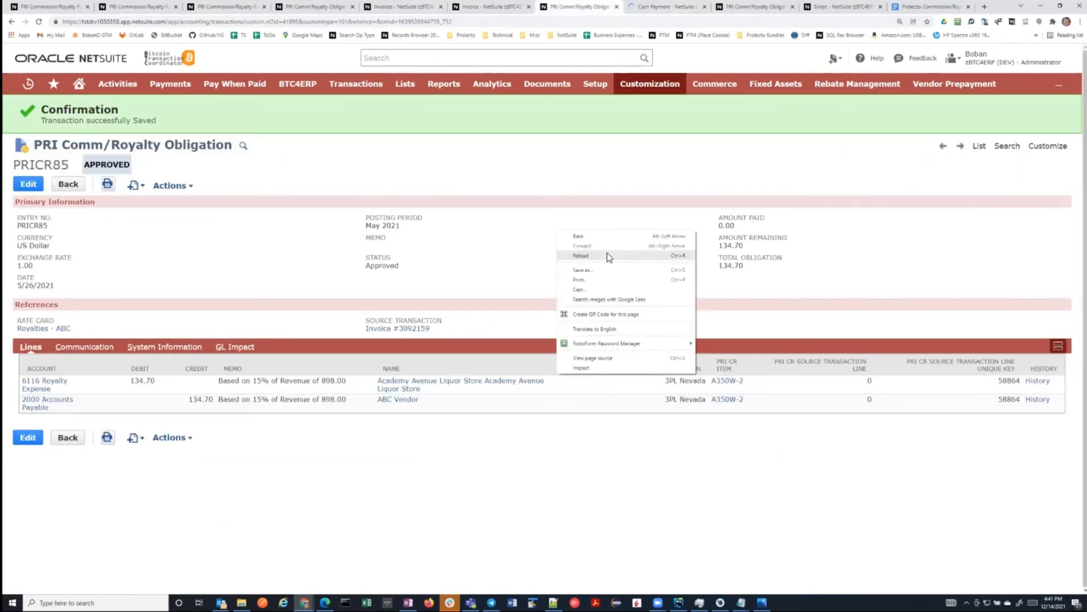
pyautogui.click(580, 255)
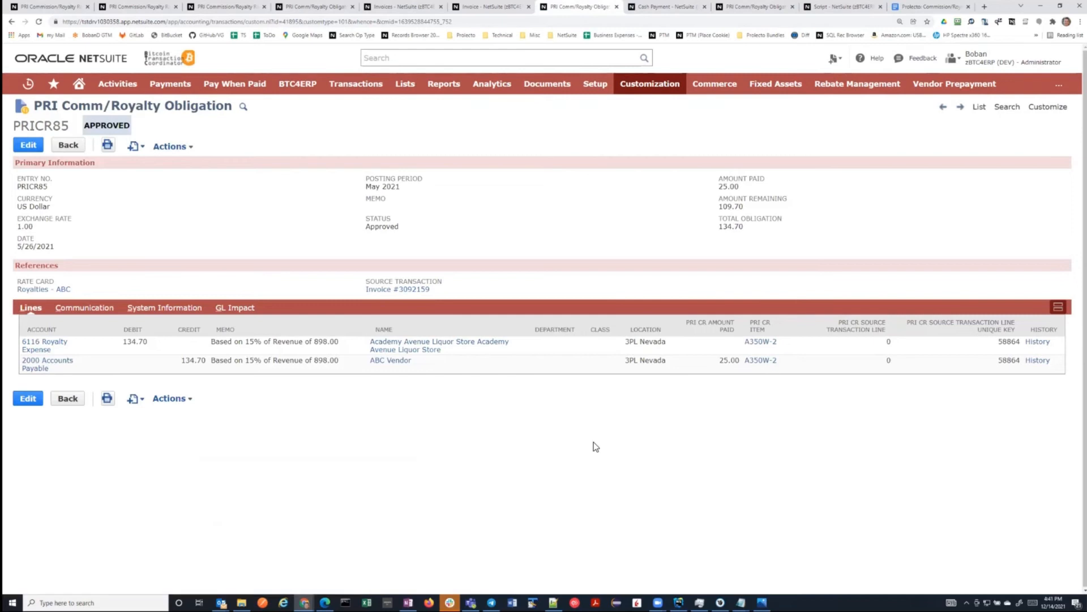
pyautogui.moveTo(661, 93)
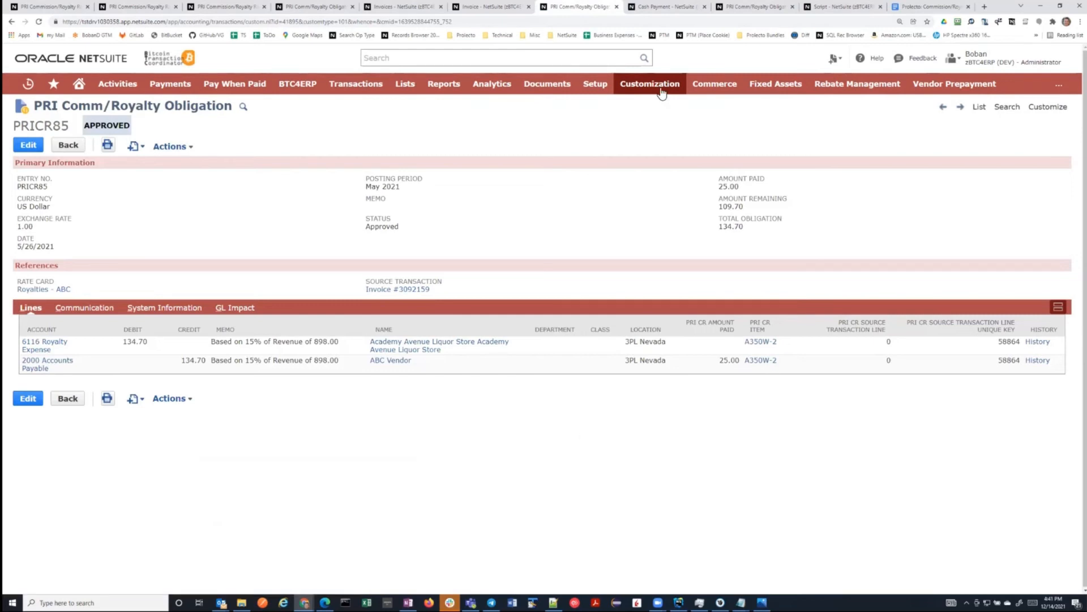
pyautogui.moveTo(729, 357)
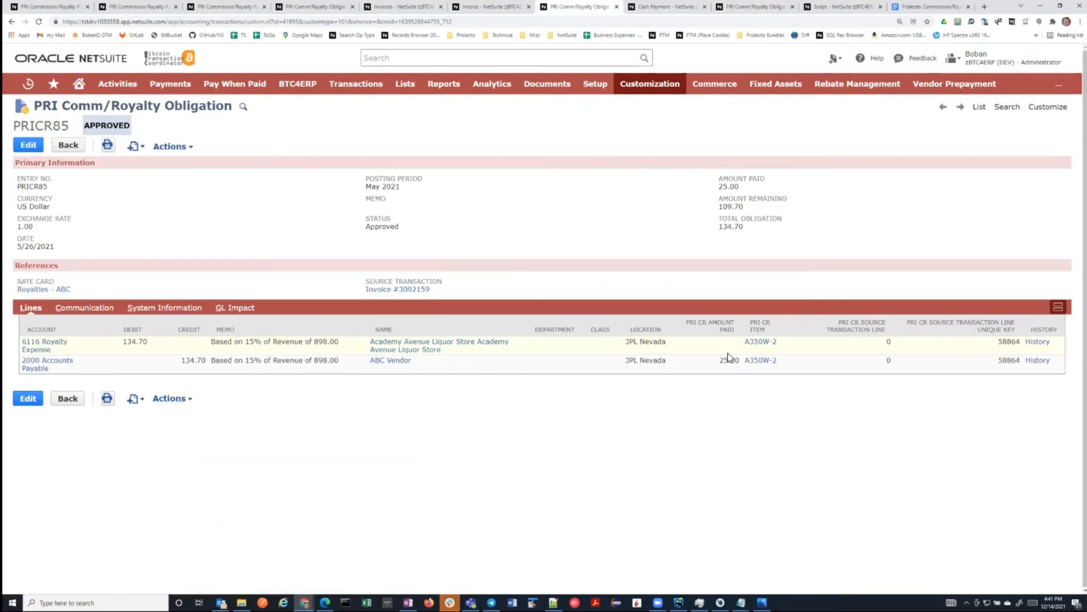
pyautogui.moveTo(468, 362)
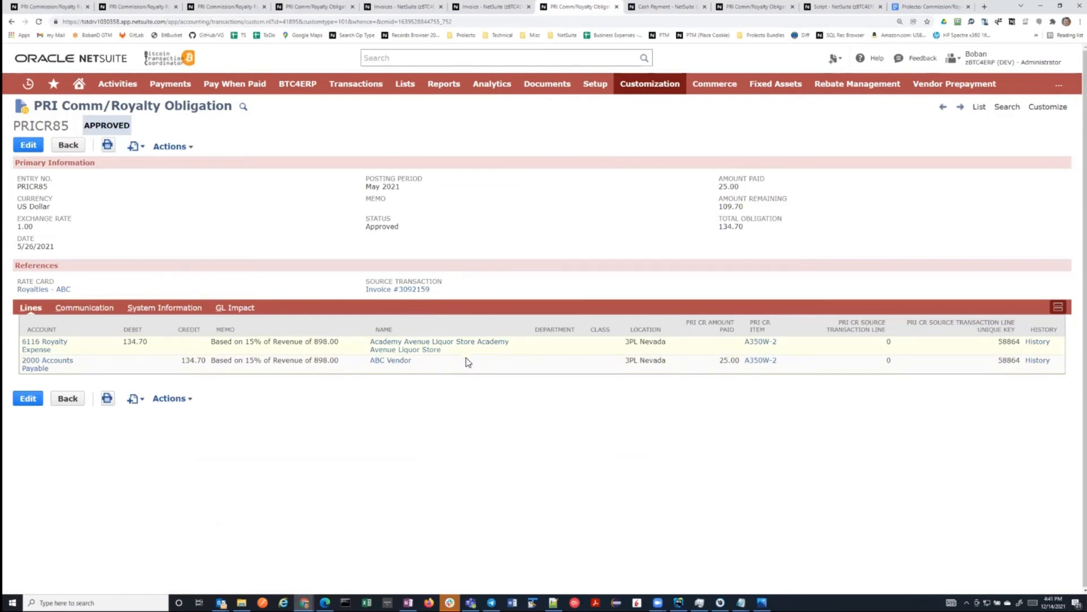
pyautogui.moveTo(479, 206)
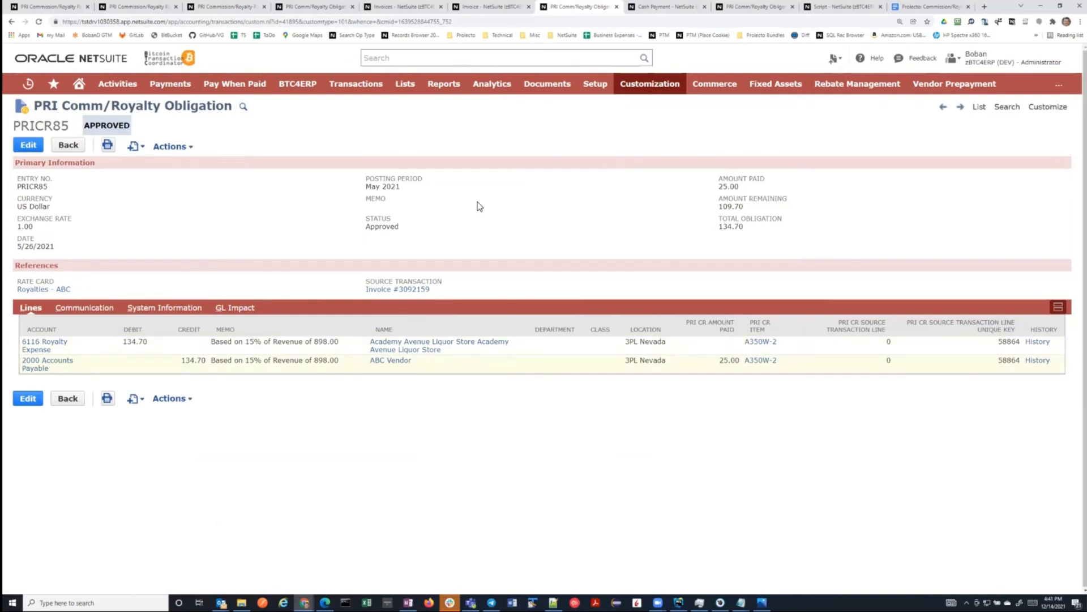
pyautogui.moveTo(594, 220)
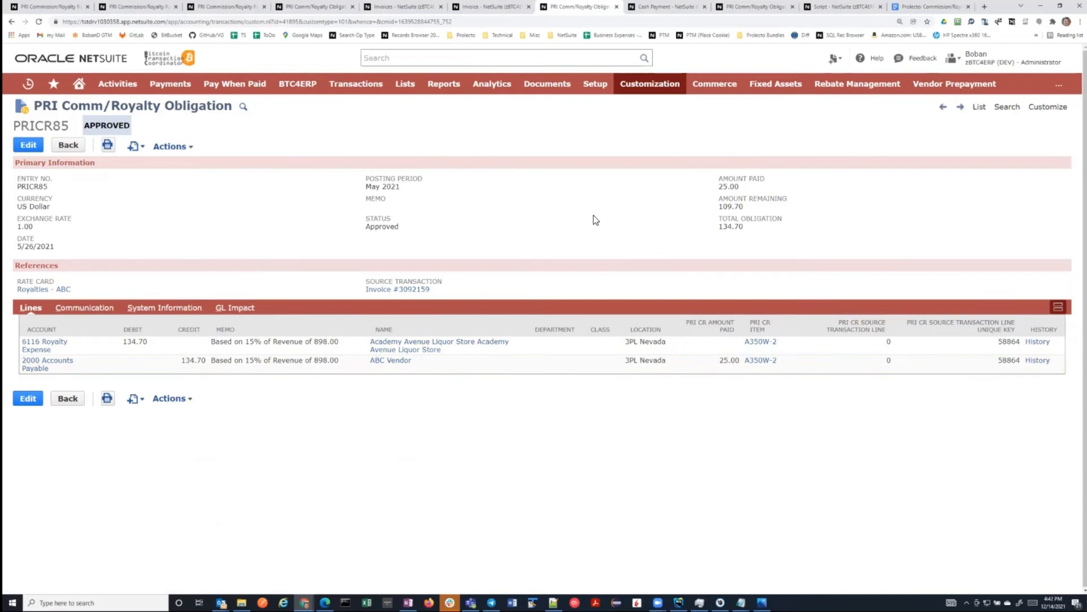
pyautogui.moveTo(529, 167)
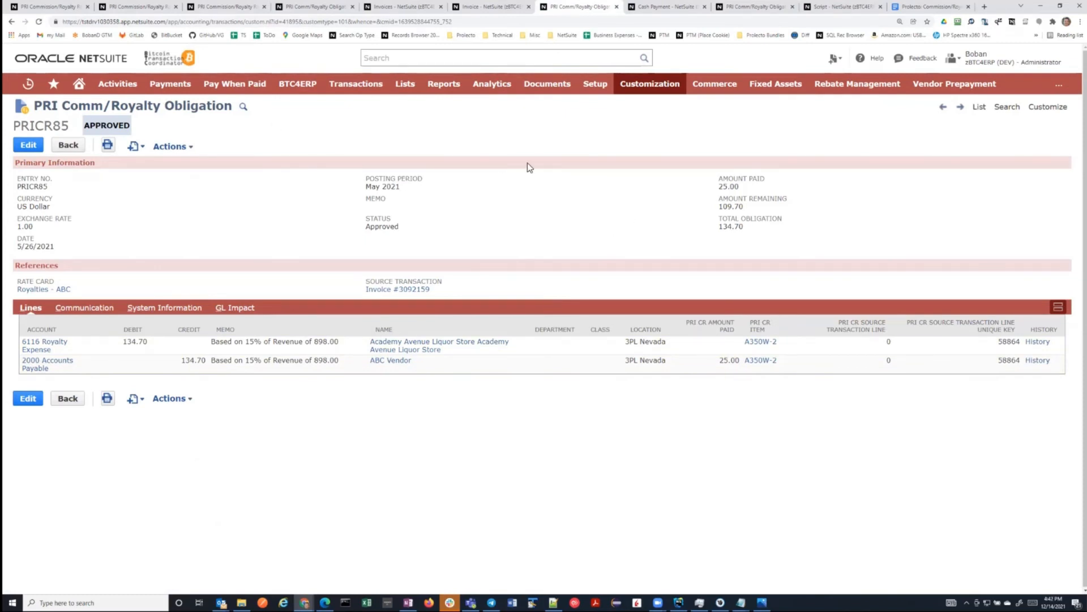
pyautogui.moveTo(492, 6)
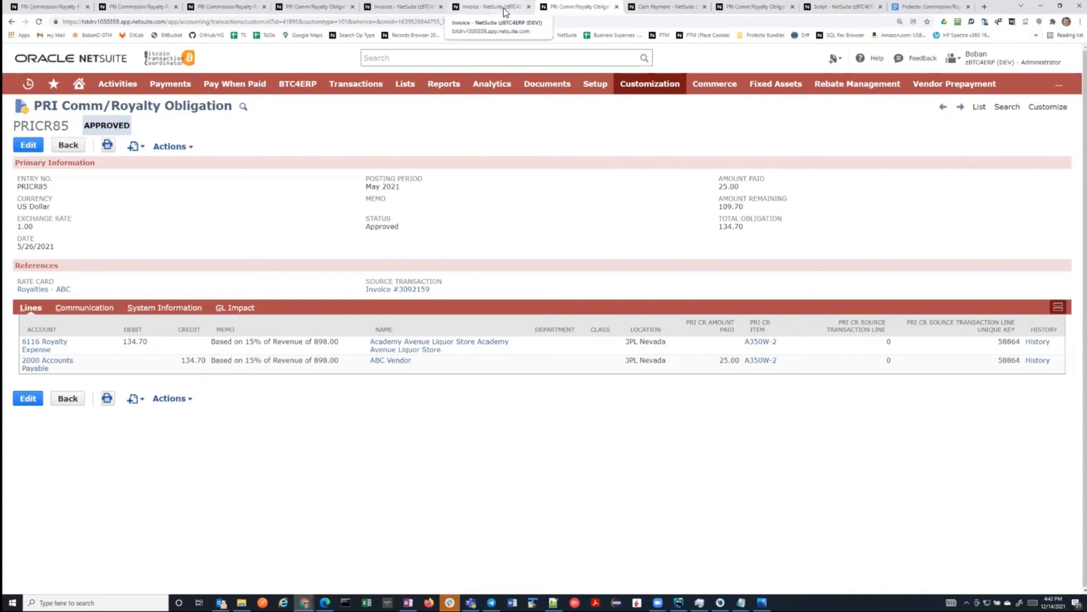
pyautogui.moveTo(540, 182)
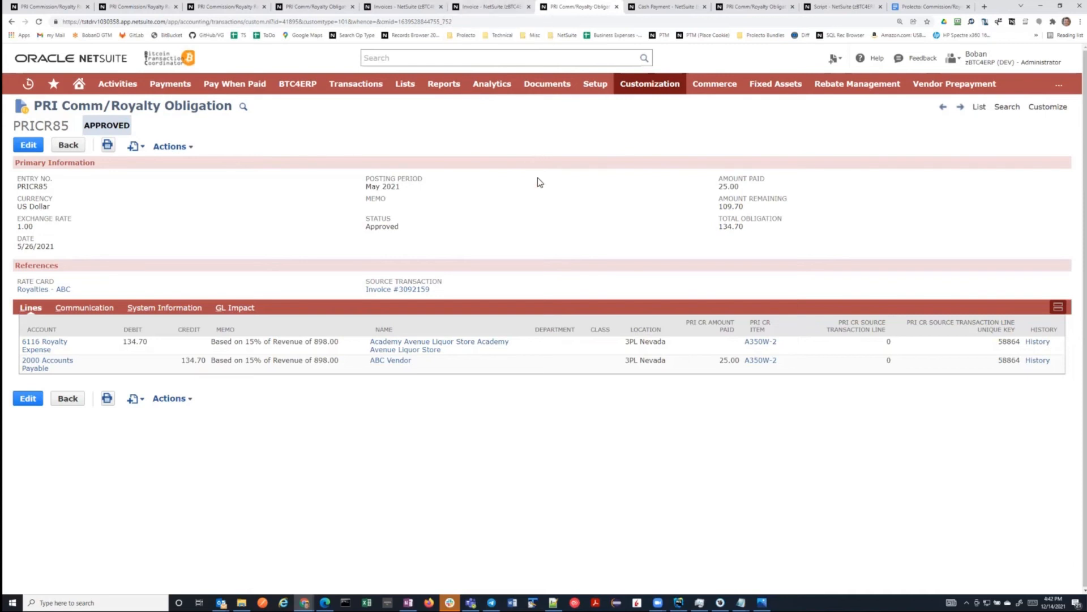
pyautogui.moveTo(603, 340)
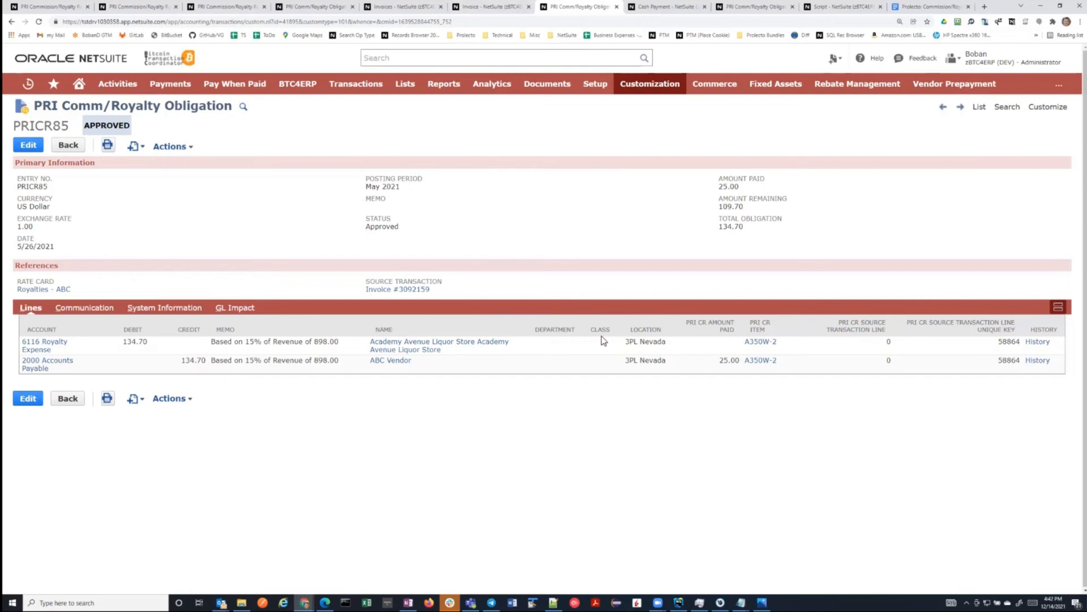
pyautogui.moveTo(494, 201)
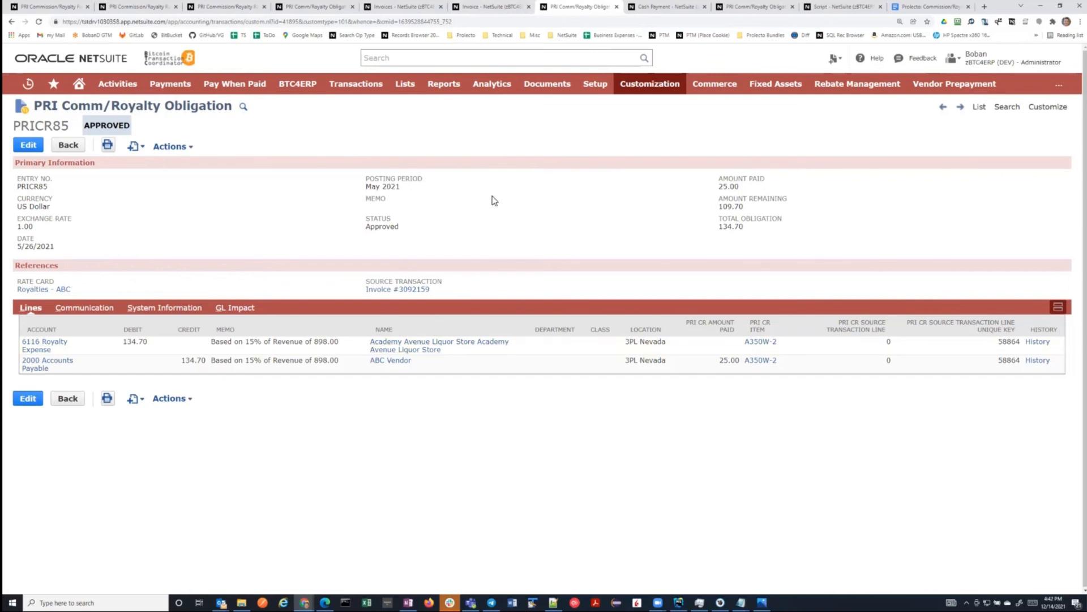
pyautogui.moveTo(505, 175)
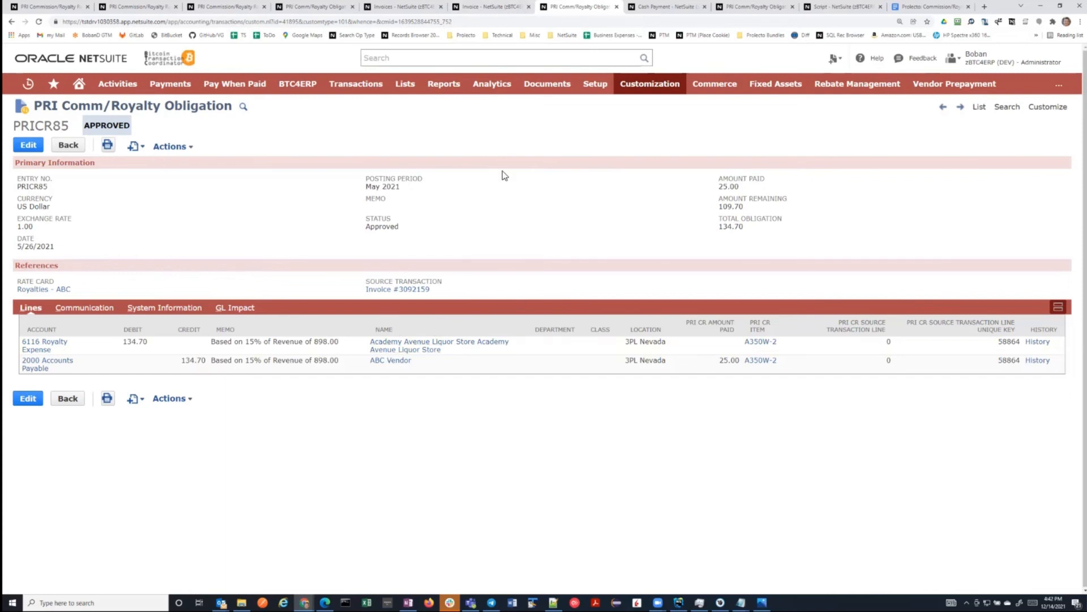
pyautogui.moveTo(278, 227)
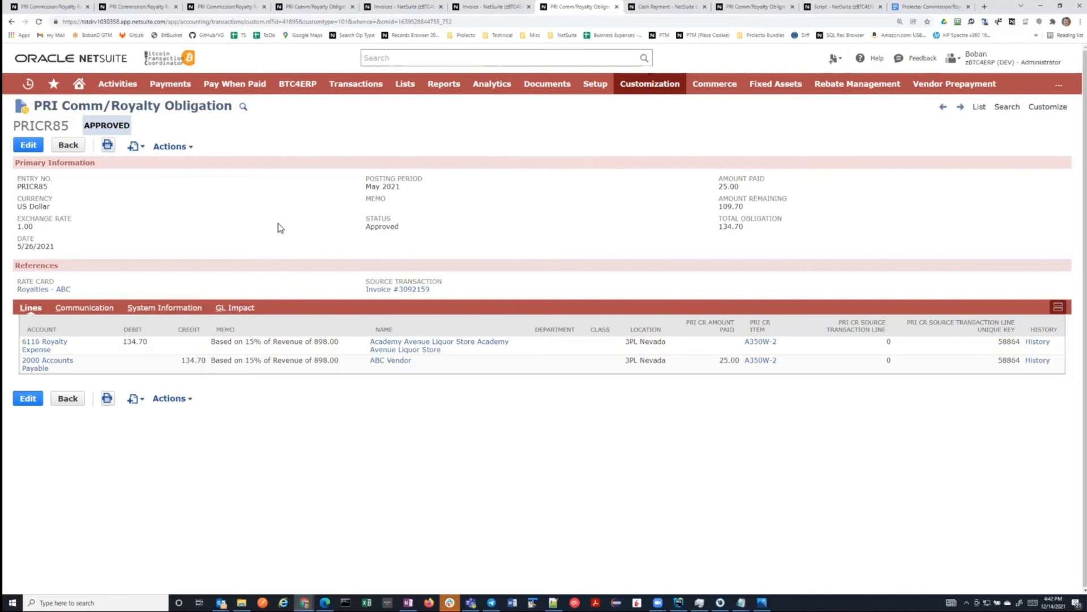
pyautogui.moveTo(202, 244)
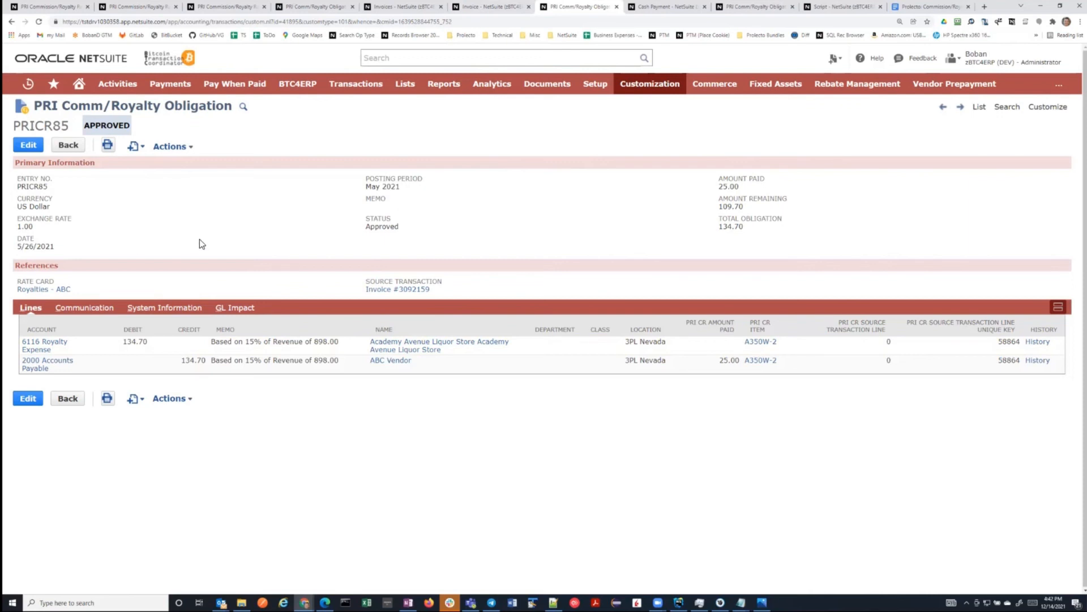
pyautogui.moveTo(253, 213)
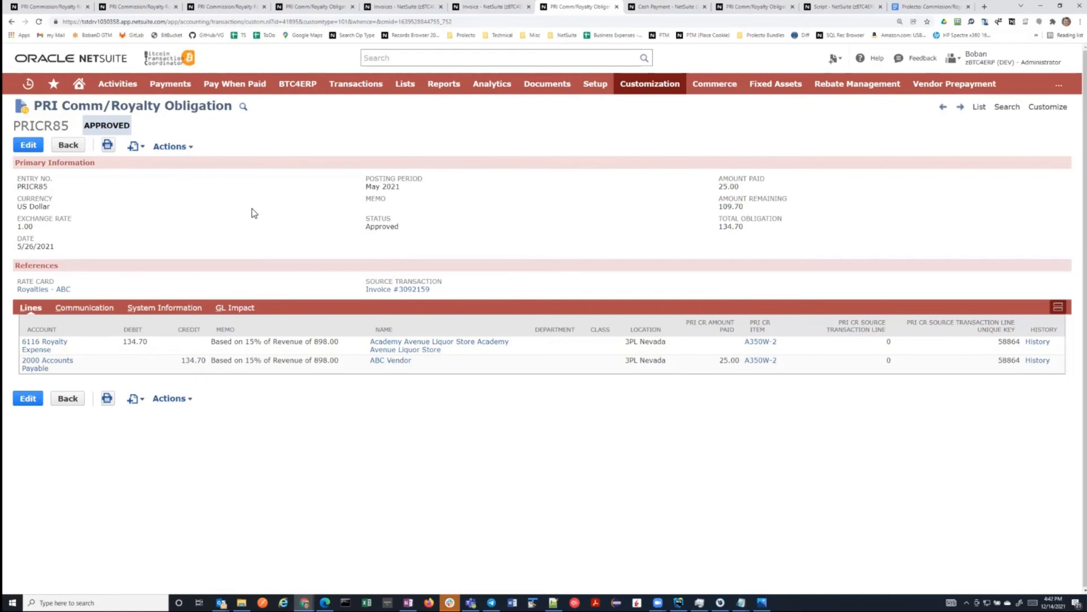
pyautogui.moveTo(302, 243)
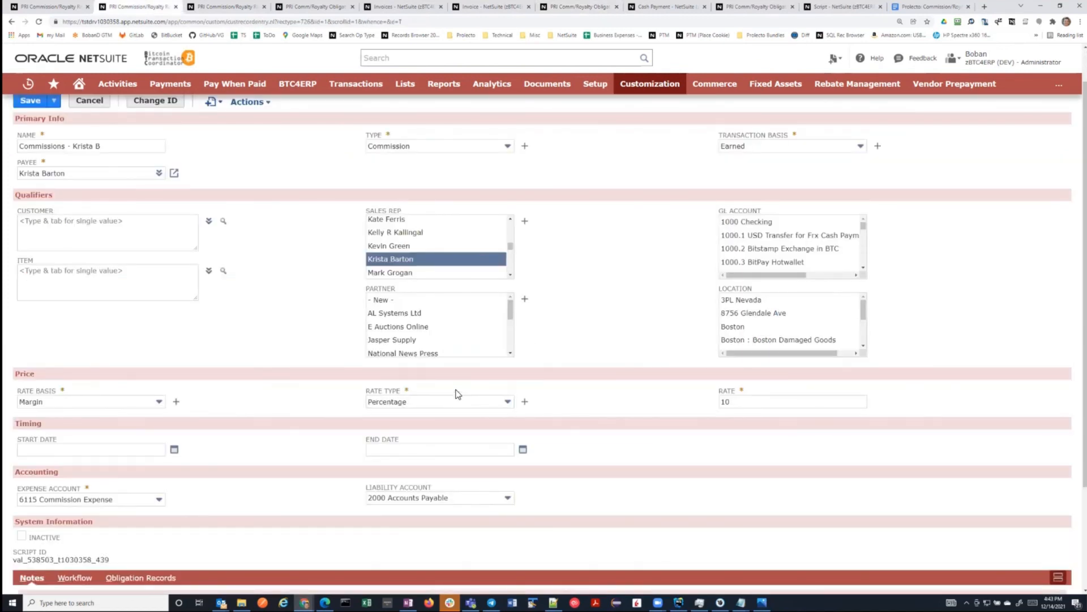
pyautogui.moveTo(294, 312)
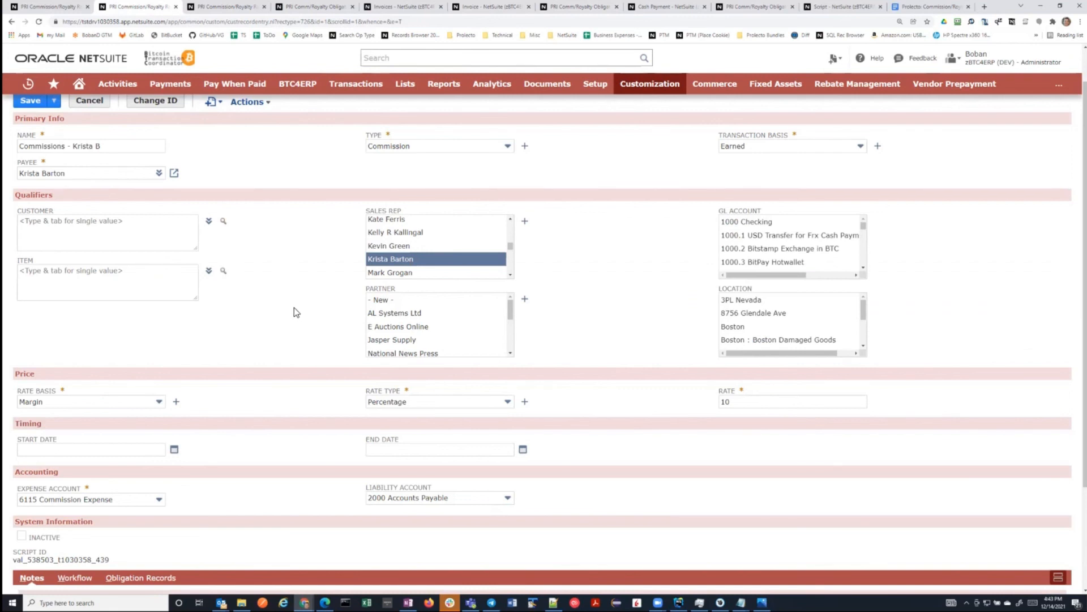
pyautogui.moveTo(316, 299)
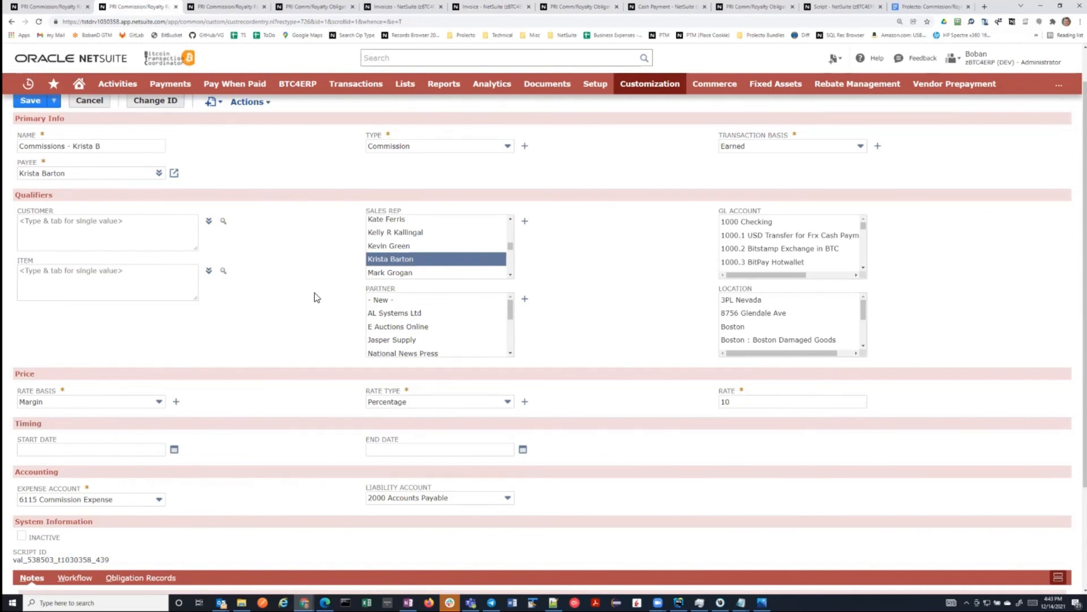
pyautogui.moveTo(568, 294)
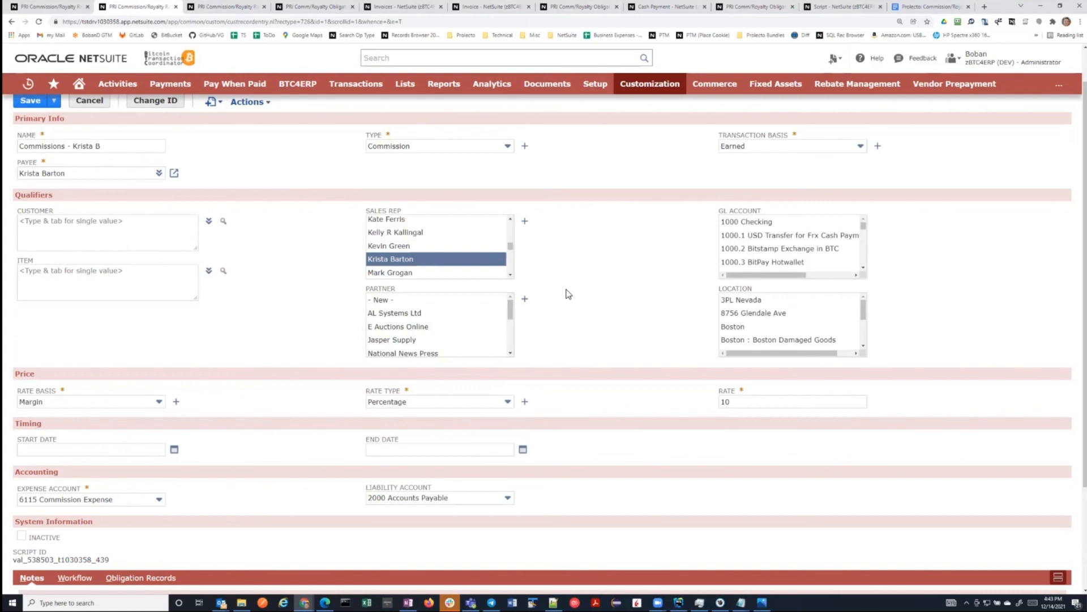
pyautogui.moveTo(341, 266)
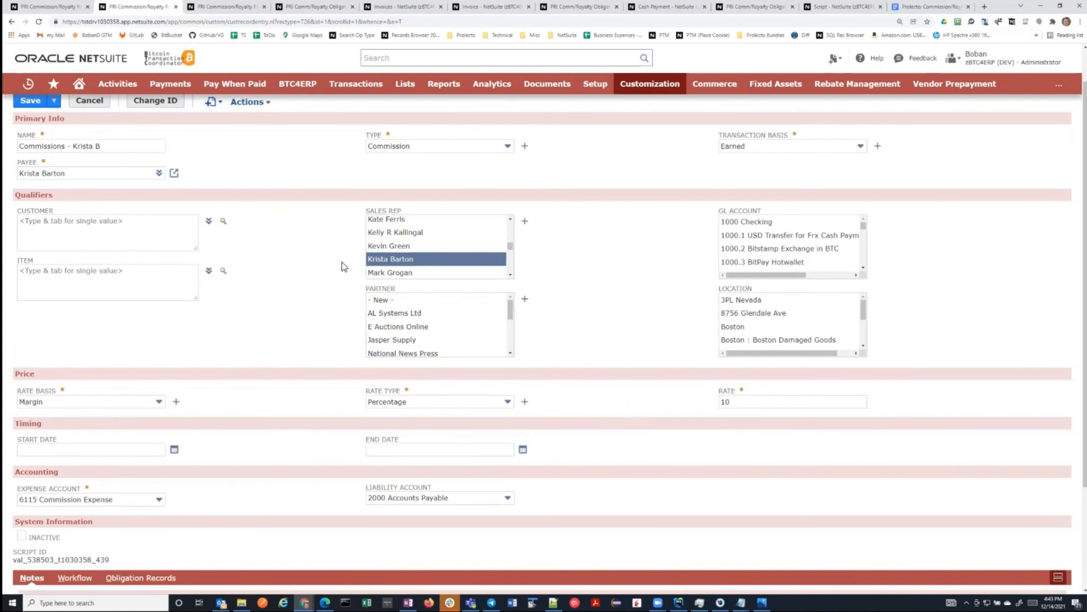
pyautogui.moveTo(602, 281)
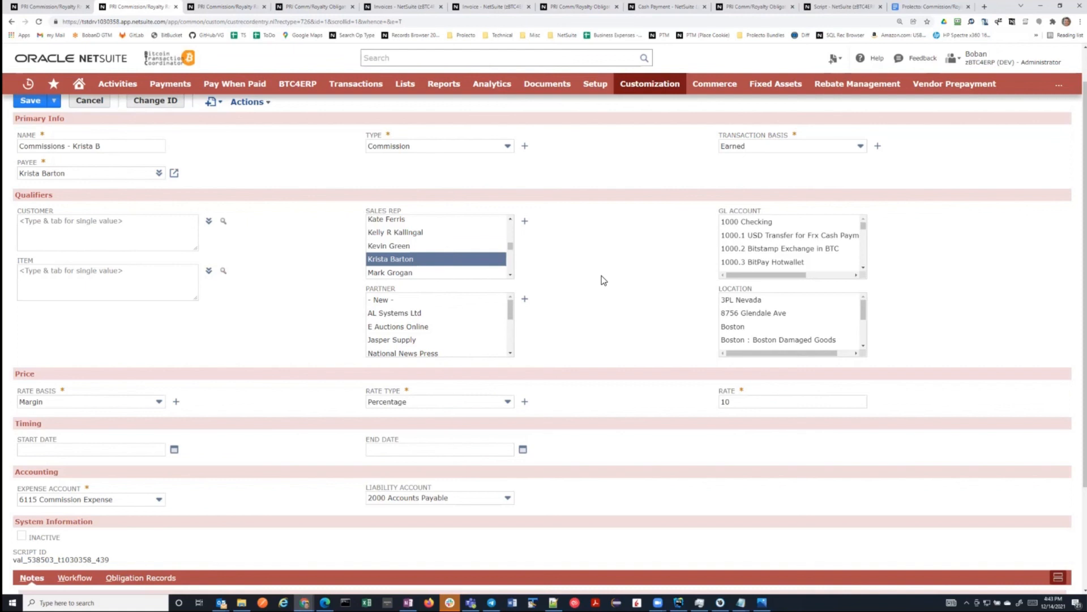